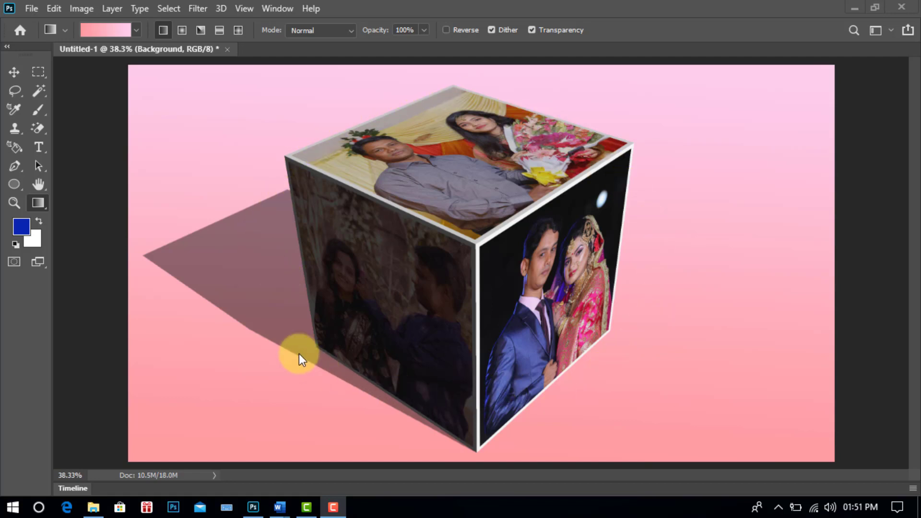
{"action": "mouse_move", "coordinate": [534, 155]}
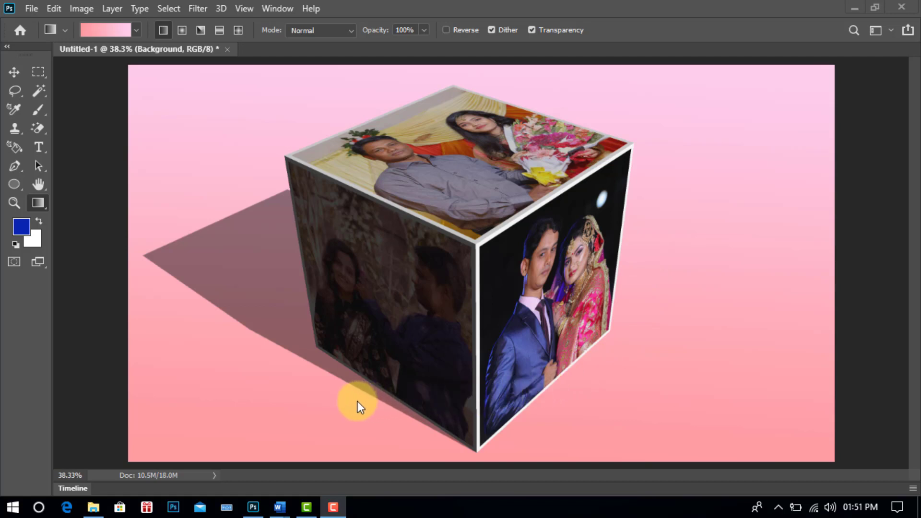
{"action": "mouse_move", "coordinate": [596, 147]}
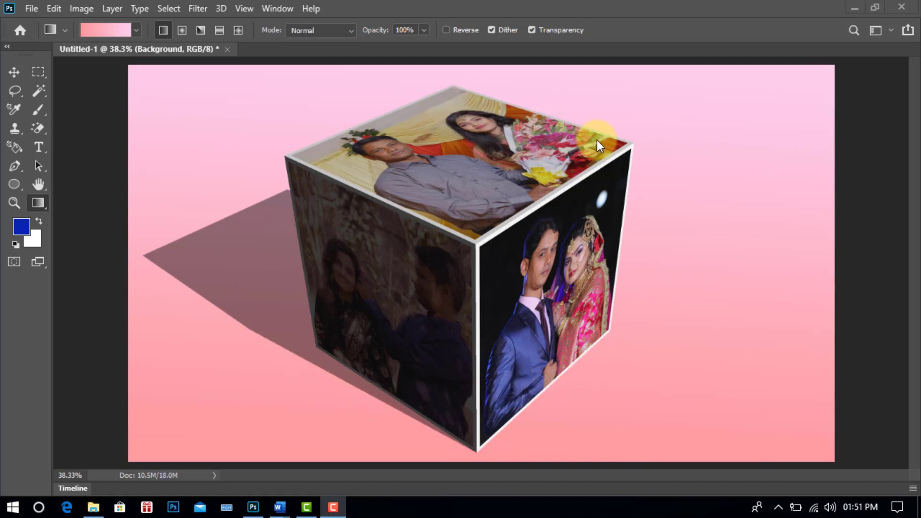
{"action": "mouse_move", "coordinate": [481, 423]}
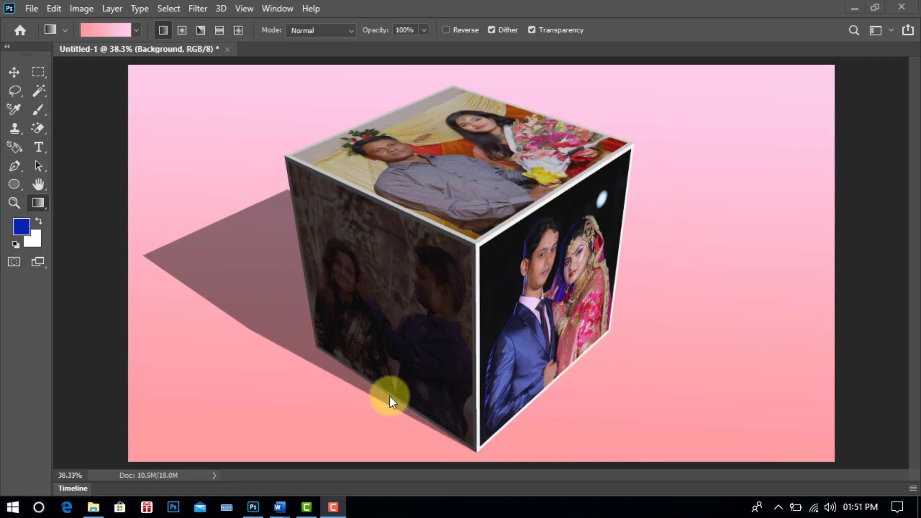
{"action": "mouse_move", "coordinate": [297, 302]}
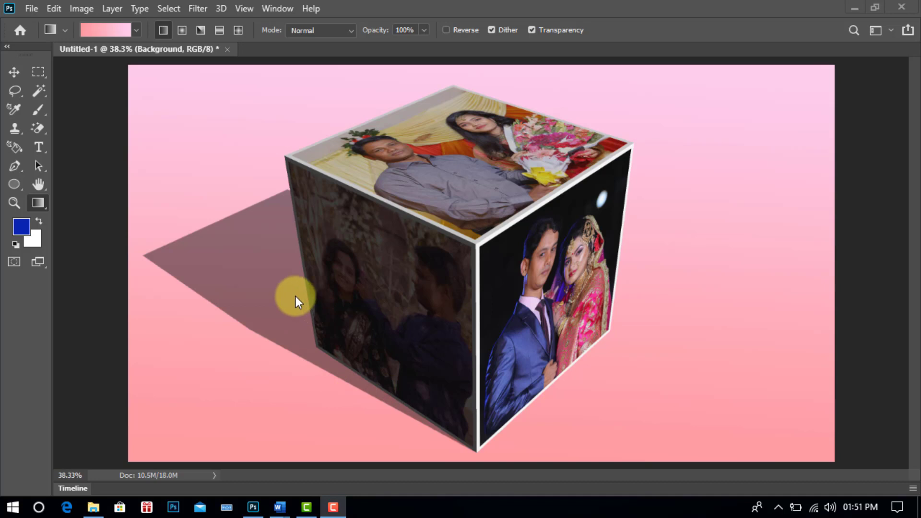
{"action": "mouse_move", "coordinate": [637, 338]}
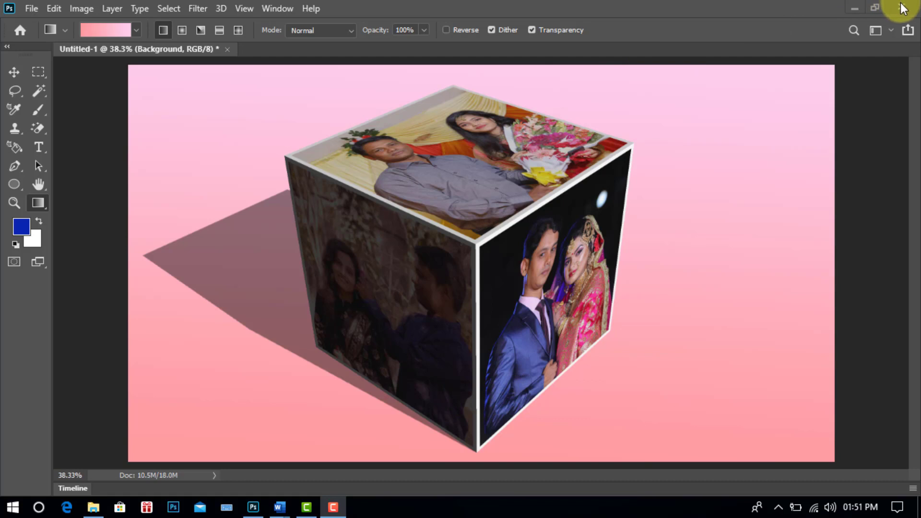
{"action": "mouse_move", "coordinate": [655, 221]}
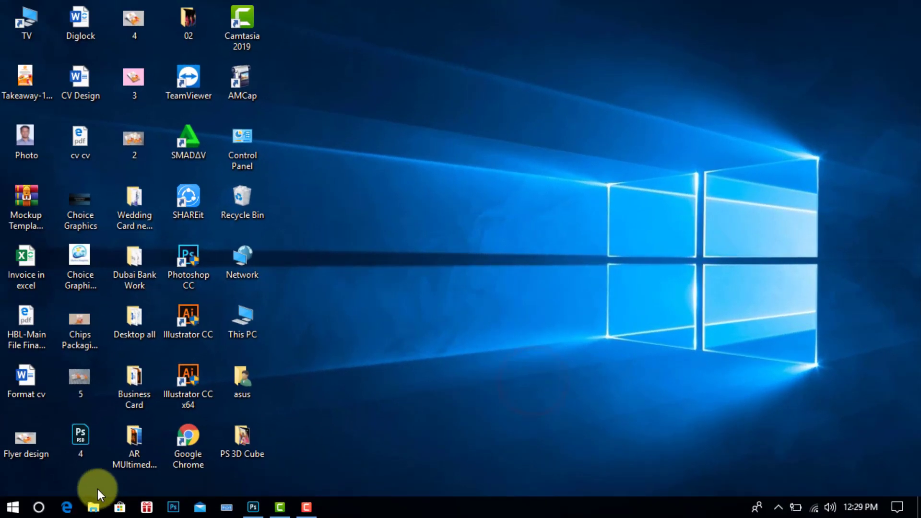
- Launch Adobe Photoshop 2020 from the Start menu's Recently added list
{"action": "left_click", "coordinate": [12, 506]}
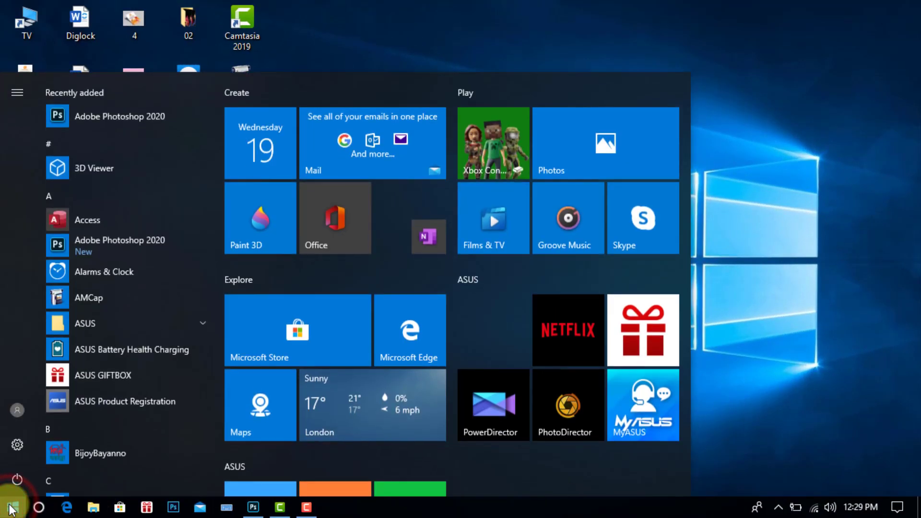
{"action": "mouse_move", "coordinate": [139, 116]}
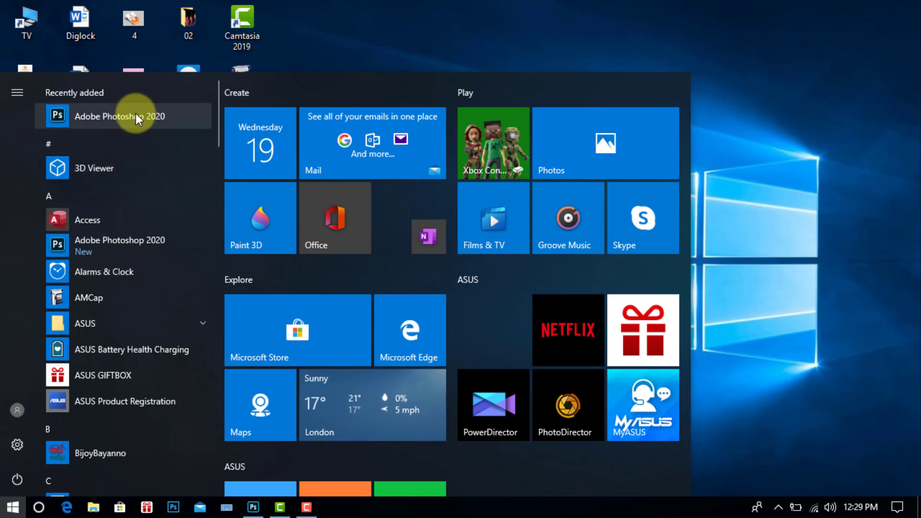
{"action": "left_click", "coordinate": [12, 506]}
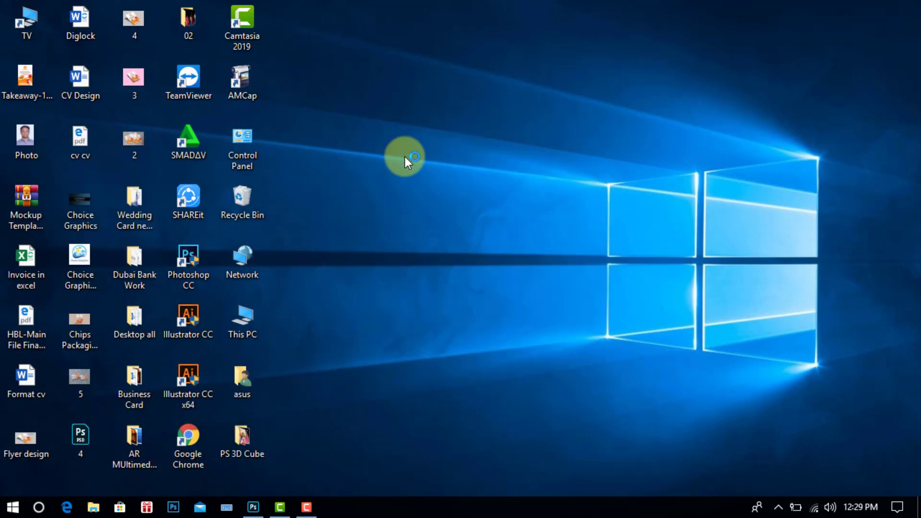
{"action": "left_click", "coordinate": [253, 507]}
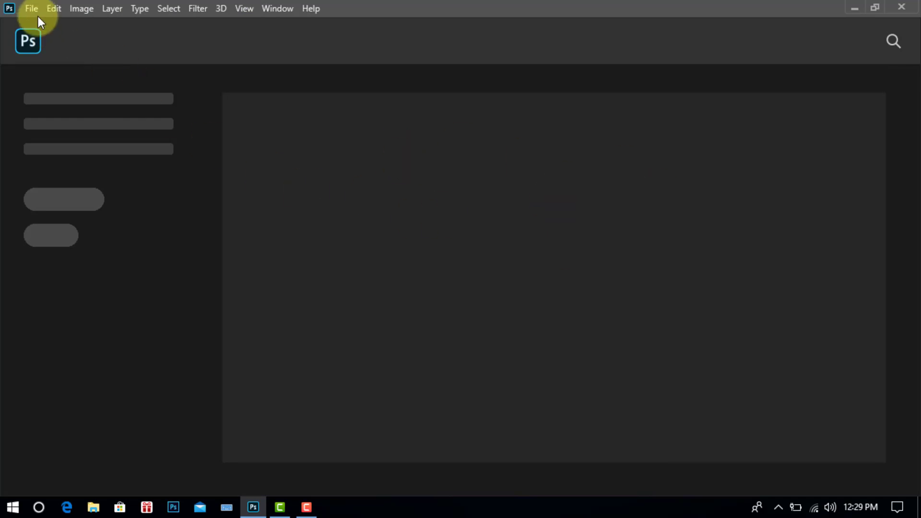
- Set the New Document to 2560 × 1440 pixels in landscape orientation
{"action": "left_click", "coordinate": [30, 9]}
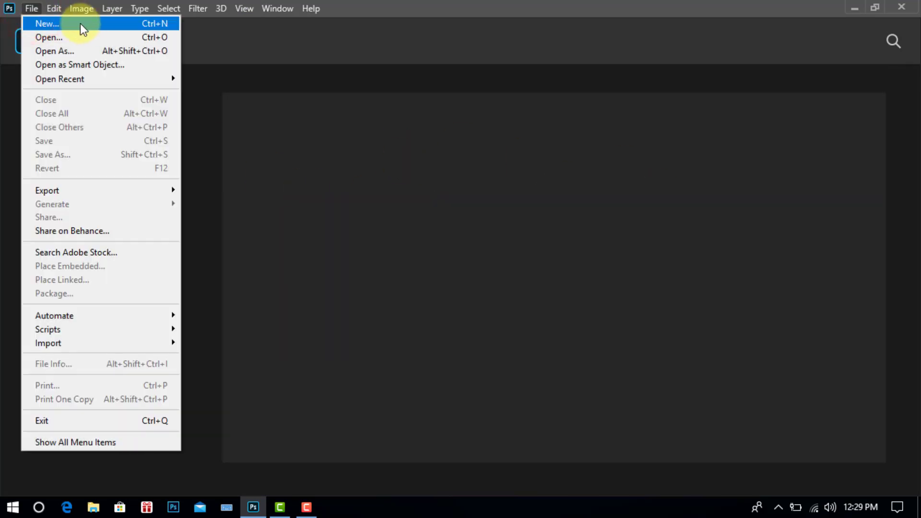
{"action": "left_click", "coordinate": [47, 23]}
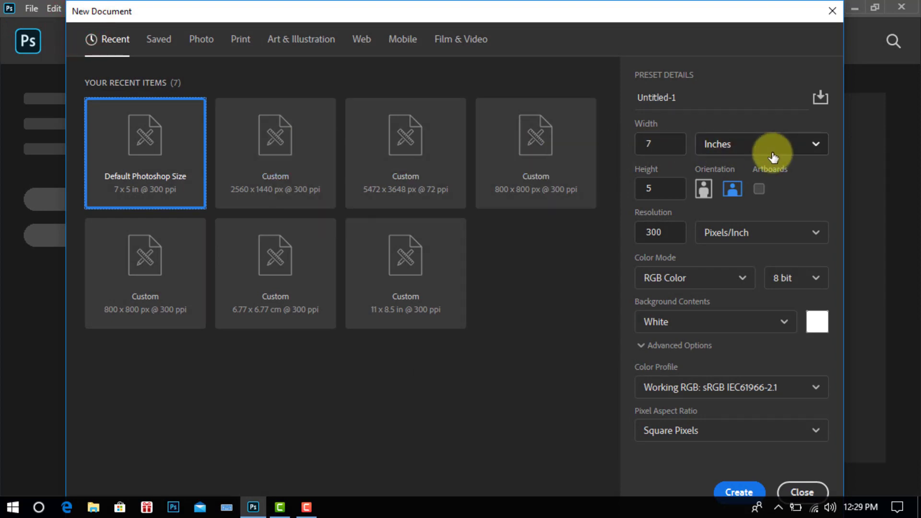
{"action": "left_click", "coordinate": [760, 144]}
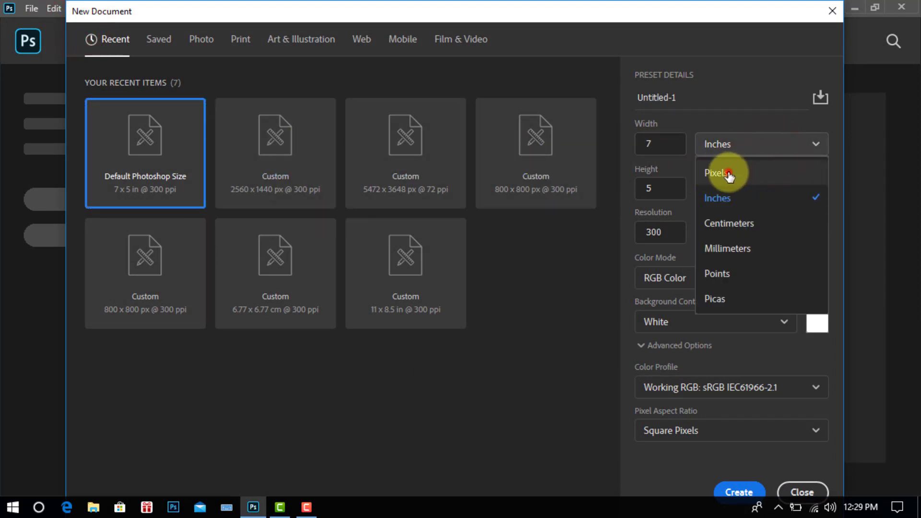
{"action": "left_click", "coordinate": [720, 172]}
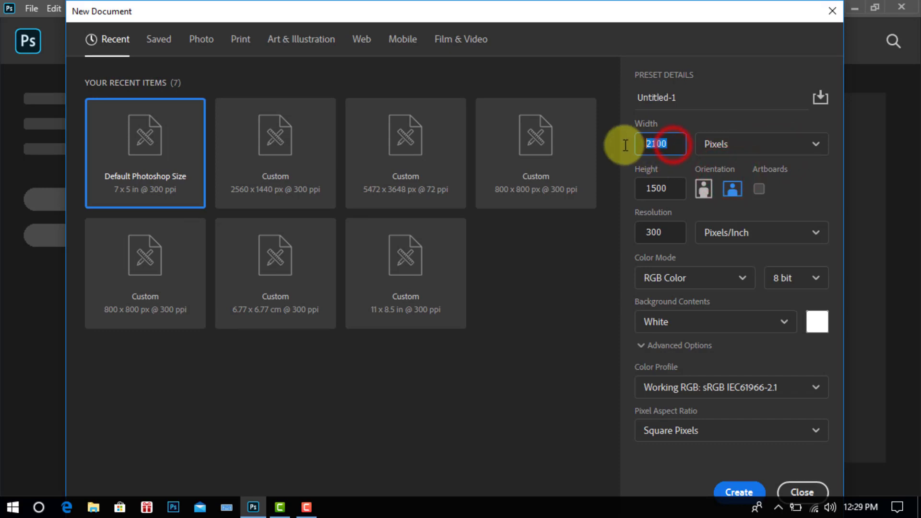
{"action": "type", "text": "2560"}
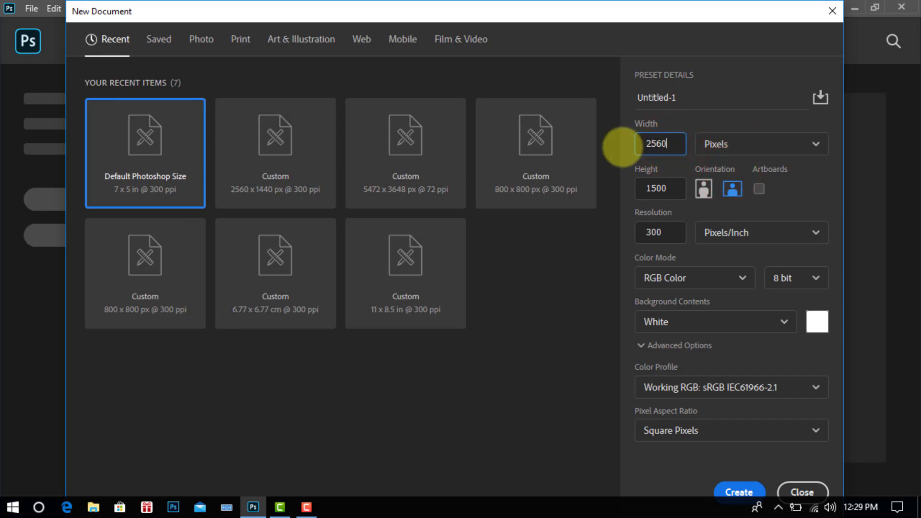
{"action": "left_click", "coordinate": [660, 189]}
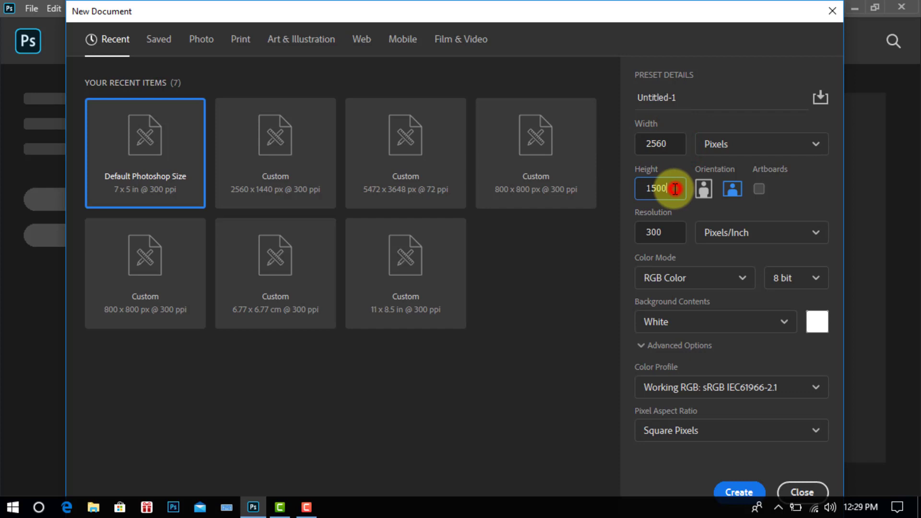
{"action": "type", "text": "144"}
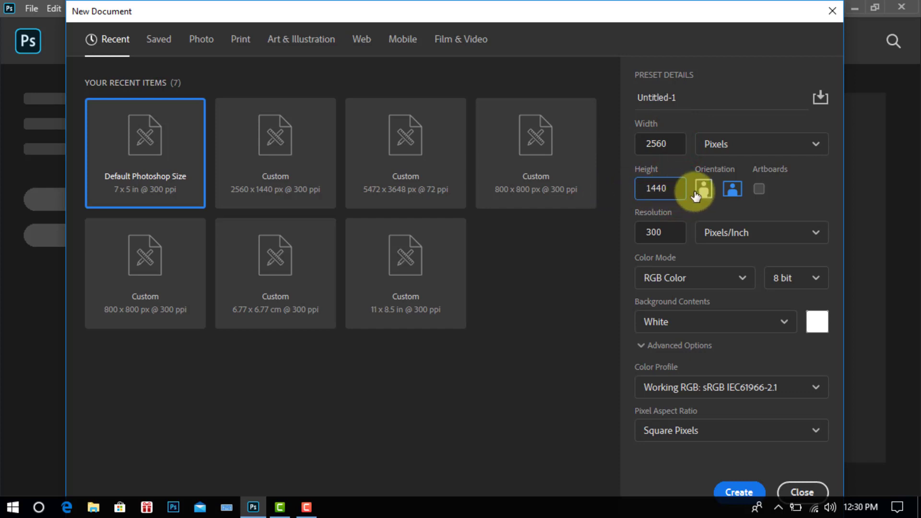
{"action": "left_click", "coordinate": [733, 189]}
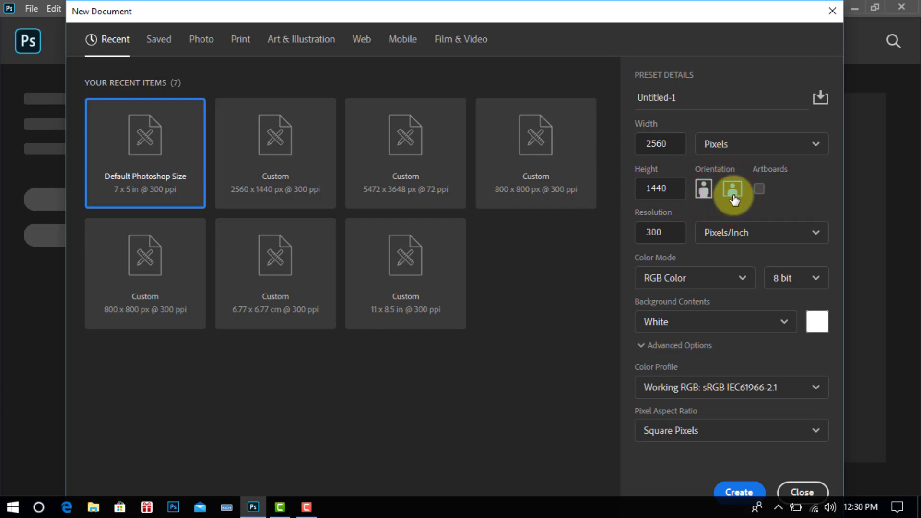
{"action": "left_click", "coordinate": [732, 189]}
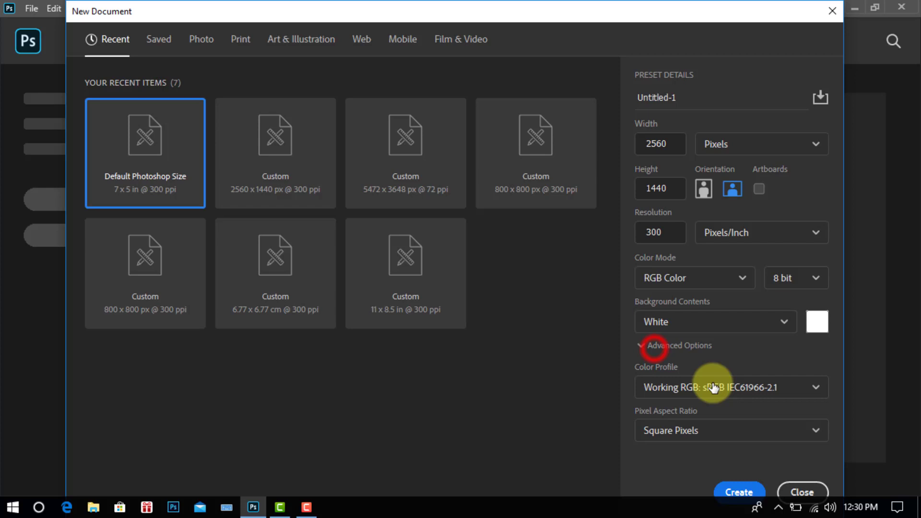
- Create the document, fit it on screen and show the Layers panel with Background selected
{"action": "left_click", "coordinate": [739, 492]}
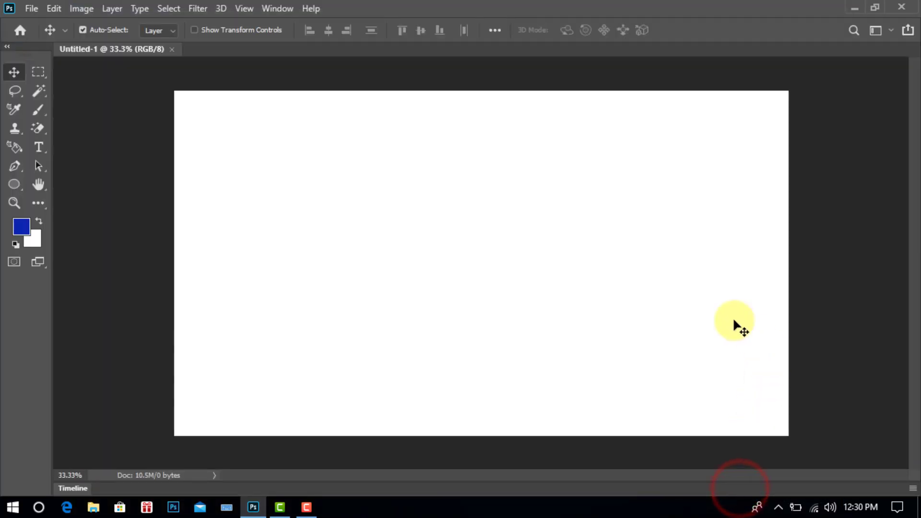
{"action": "left_click", "coordinate": [243, 8]}
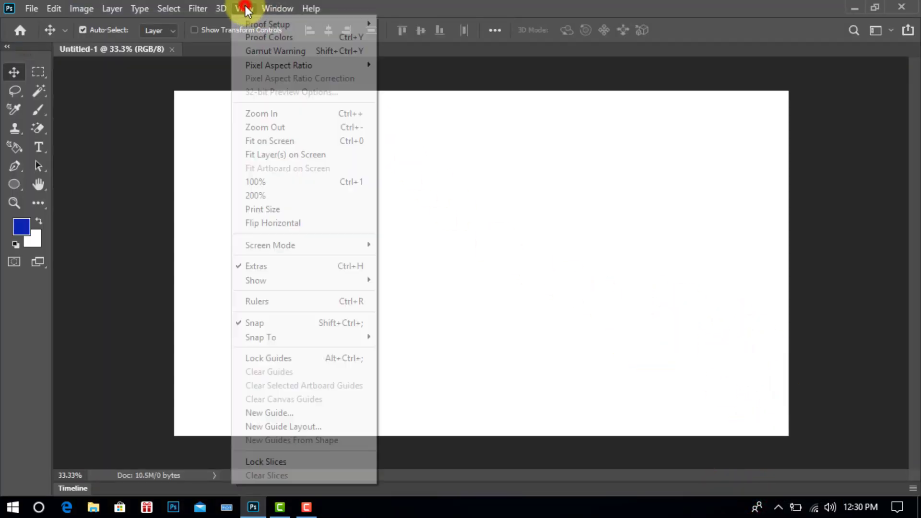
{"action": "mouse_move", "coordinate": [269, 141]}
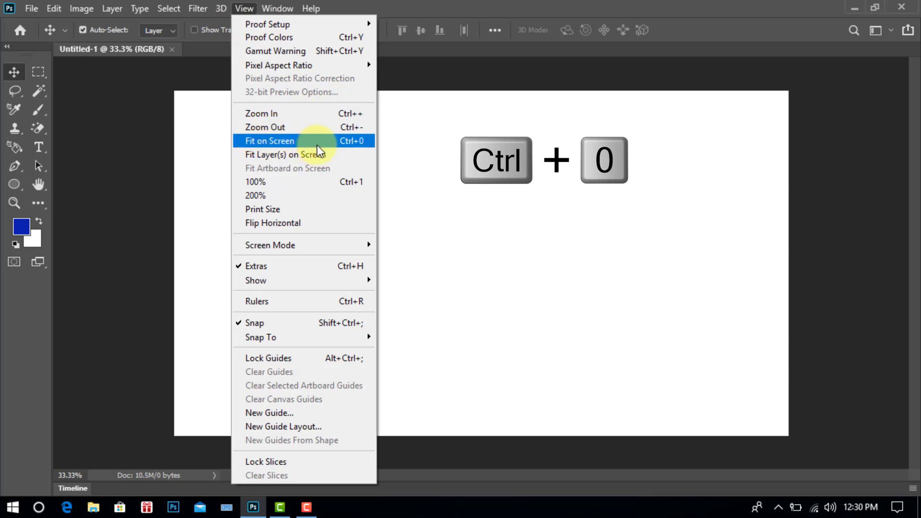
{"action": "left_click", "coordinate": [269, 140]}
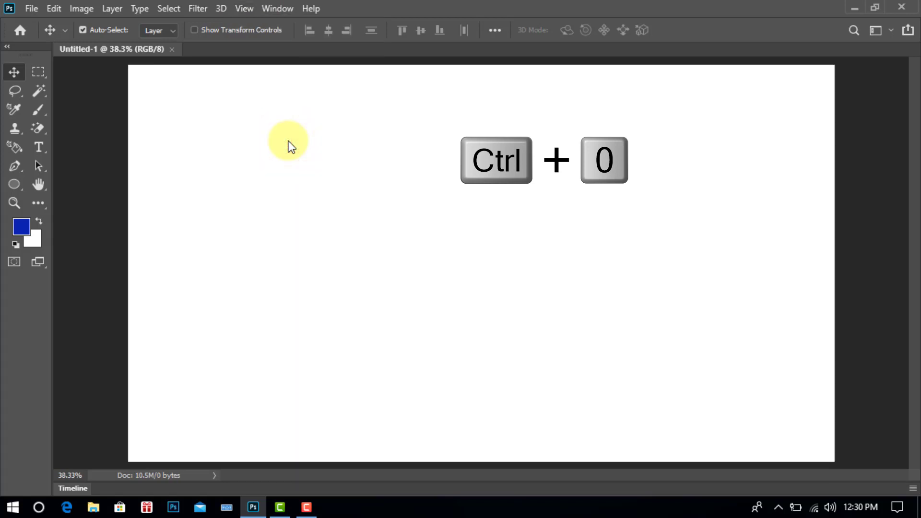
{"action": "left_click", "coordinate": [276, 9]}
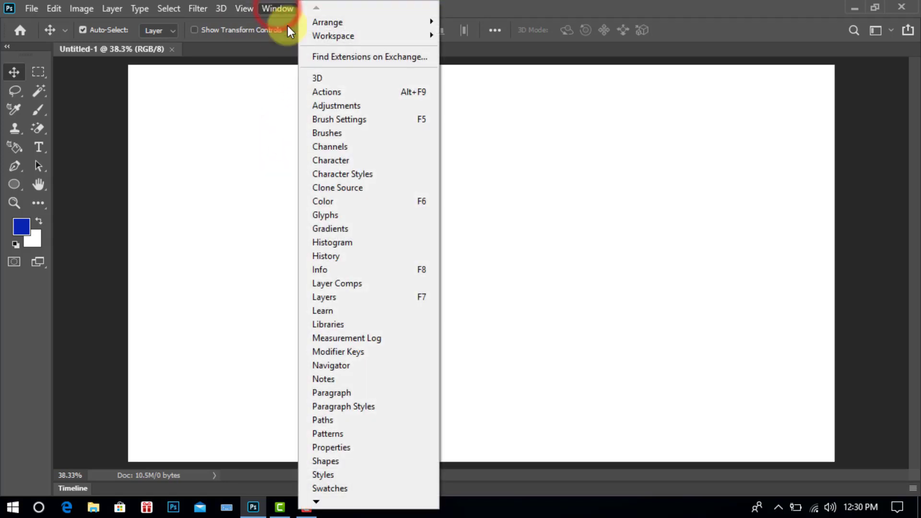
{"action": "mouse_move", "coordinate": [365, 296]}
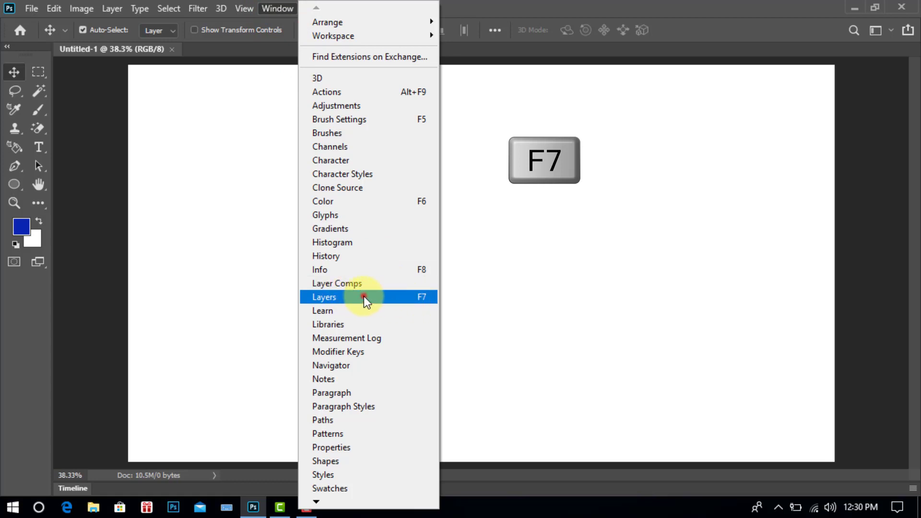
{"action": "left_click", "coordinate": [324, 297]}
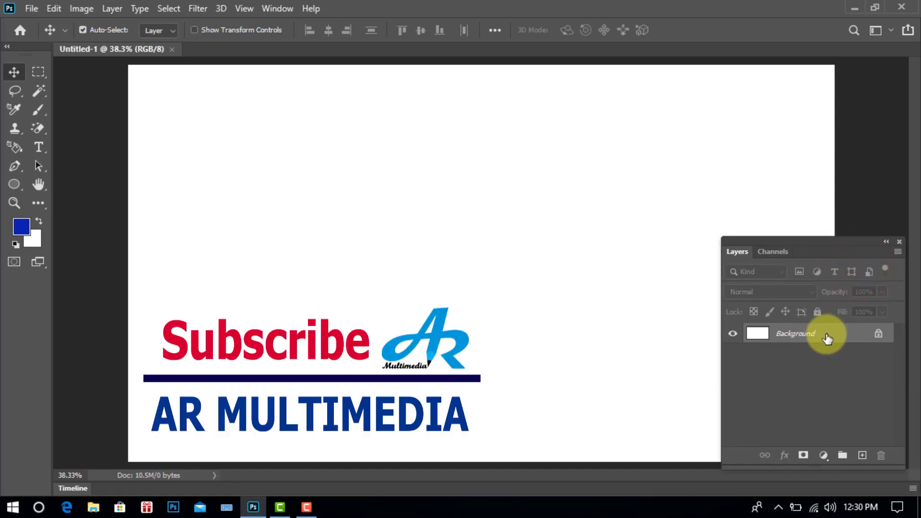
{"action": "left_click", "coordinate": [862, 455]}
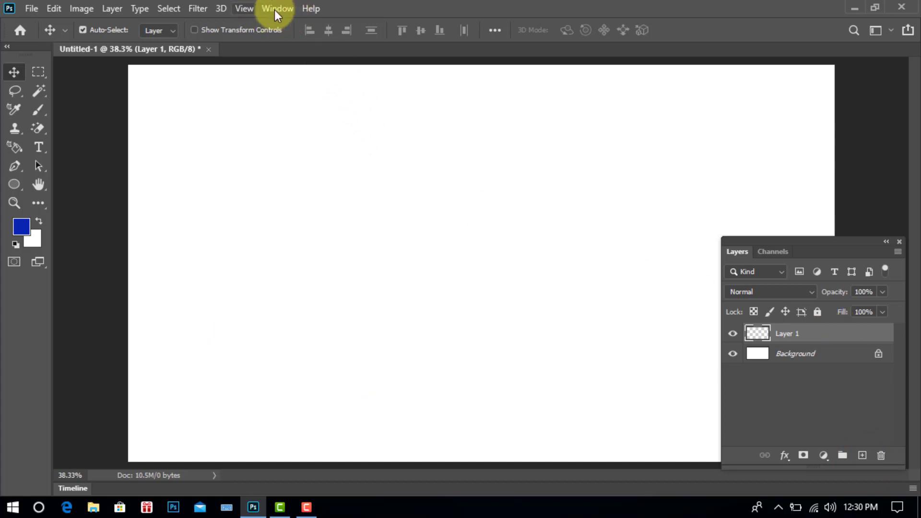
- From the 3D panel, create a Cube mesh preset using the selected layer as source
{"action": "left_click", "coordinate": [277, 8]}
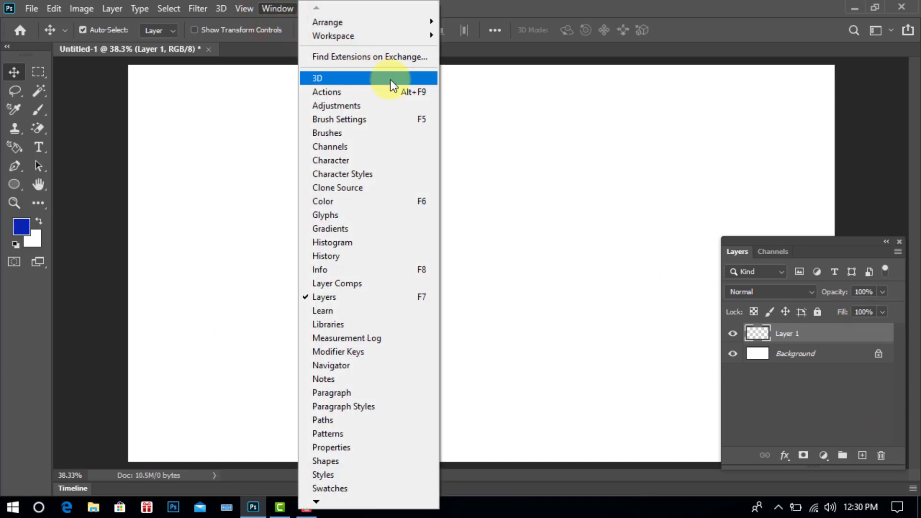
{"action": "left_click", "coordinate": [317, 78]}
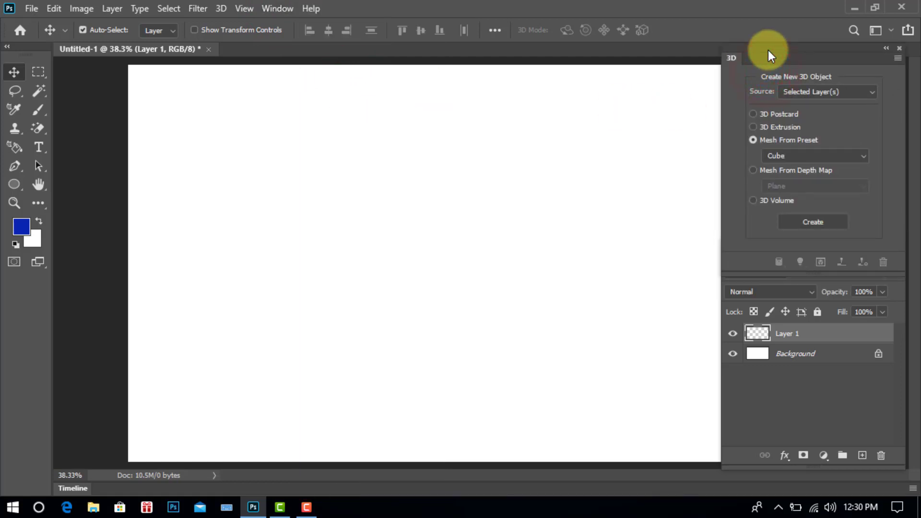
{"action": "mouse_move", "coordinate": [816, 83]}
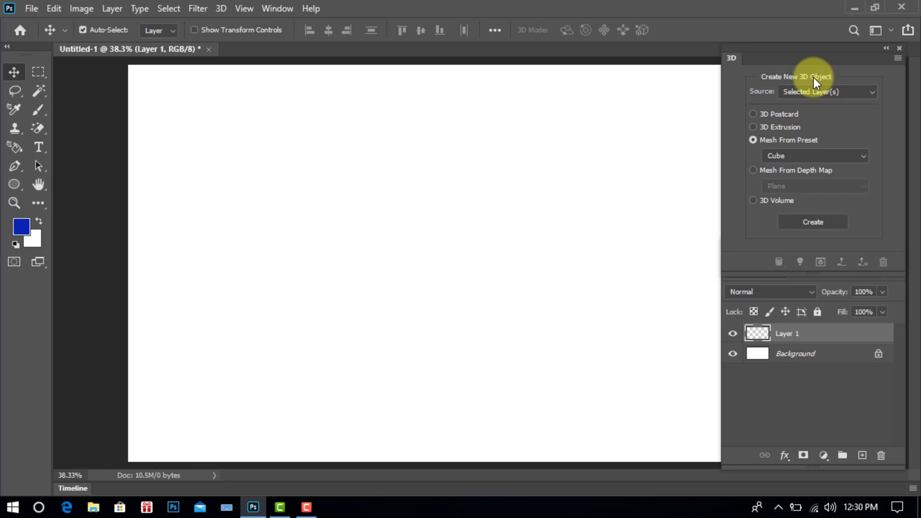
{"action": "left_click", "coordinate": [827, 93]}
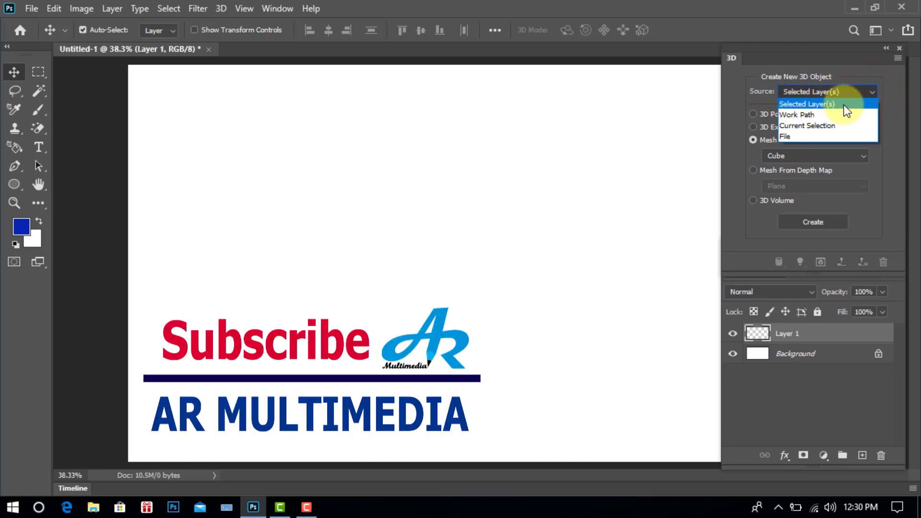
{"action": "left_click", "coordinate": [826, 104]}
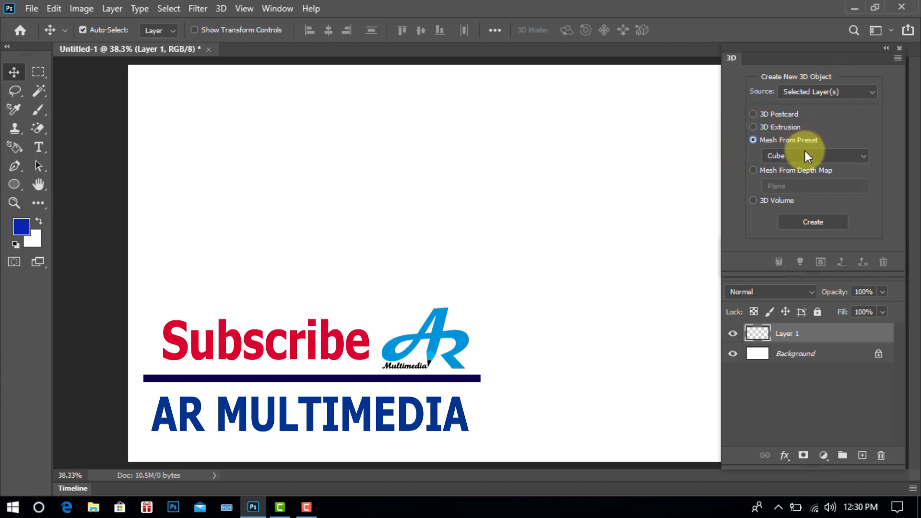
{"action": "left_click", "coordinate": [814, 156]}
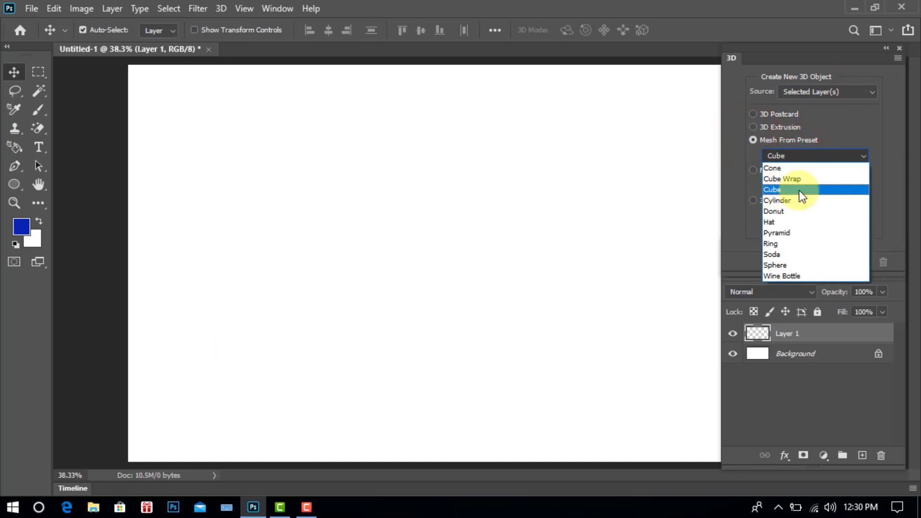
{"action": "left_click", "coordinate": [771, 190]}
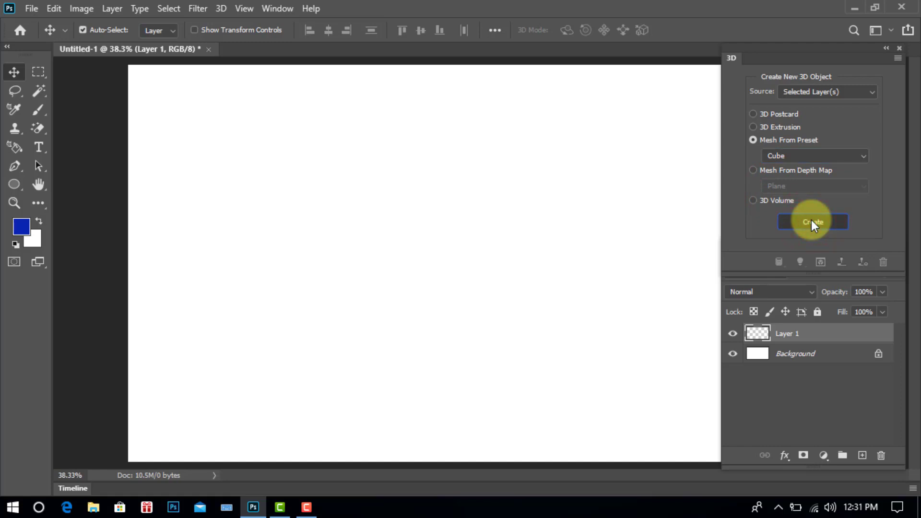
{"action": "left_click", "coordinate": [813, 222]}
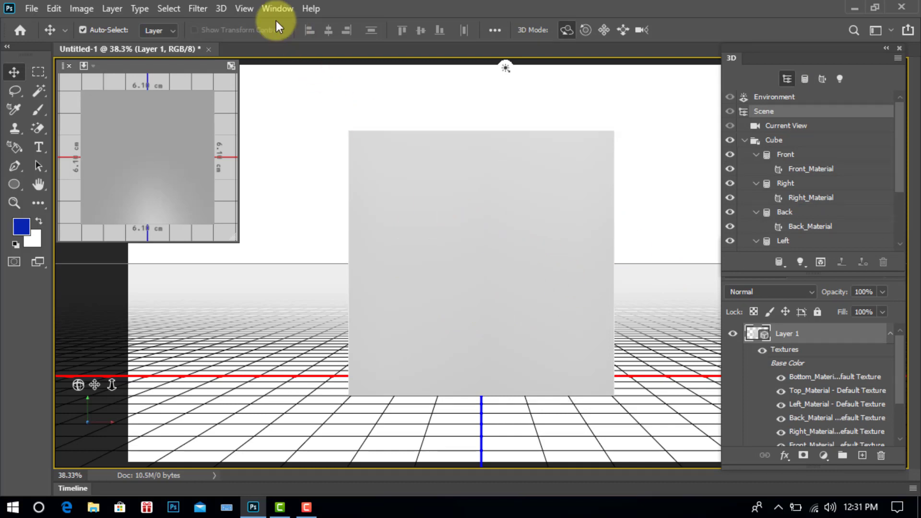
- Show the Properties panel for the 3D scene
{"action": "left_click", "coordinate": [276, 9]}
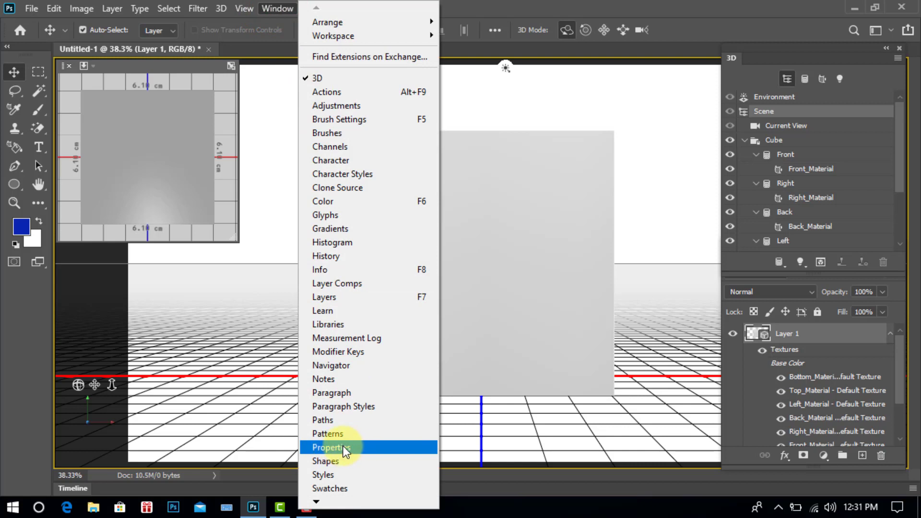
{"action": "left_click", "coordinate": [332, 448]}
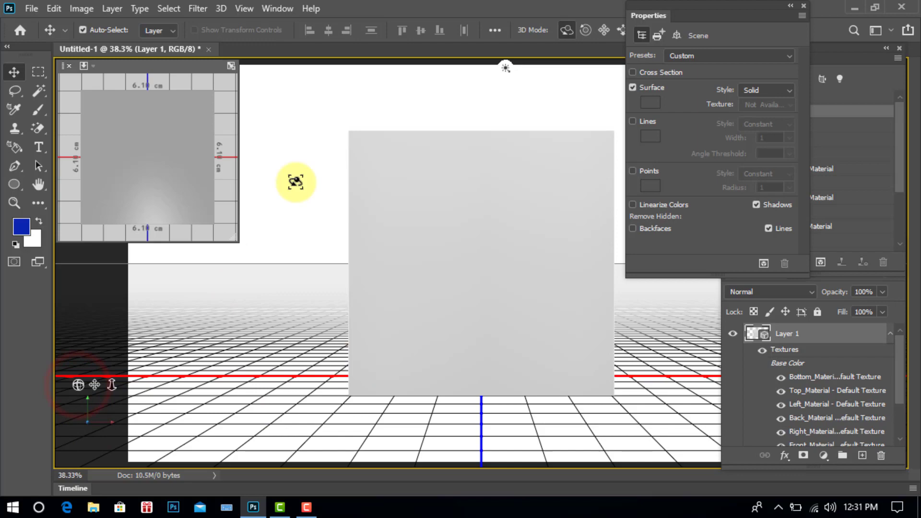
- Orbit the cube into an angled view showing its top and two sides, then select the front face
{"action": "left_click_drag", "start_coordinate": [296, 181], "coordinate": [423, 85]}
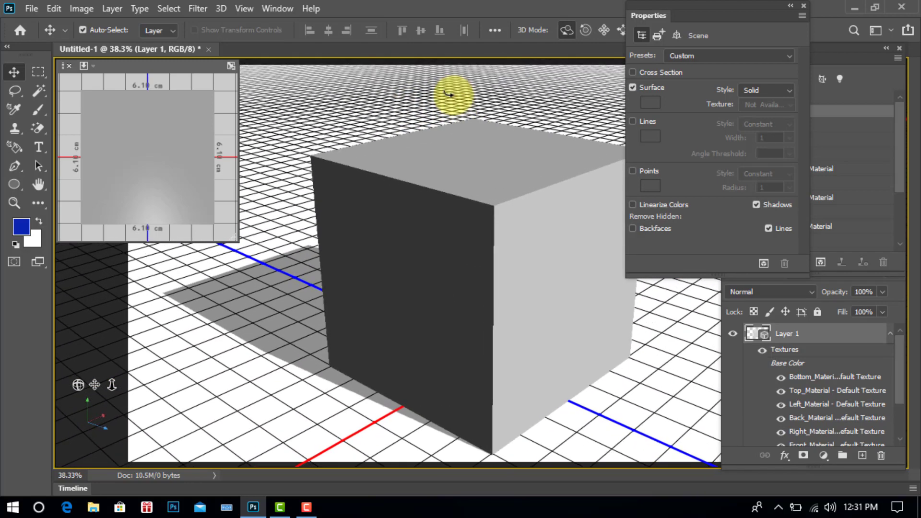
{"action": "left_click_drag", "start_coordinate": [452, 94], "coordinate": [499, 138]}
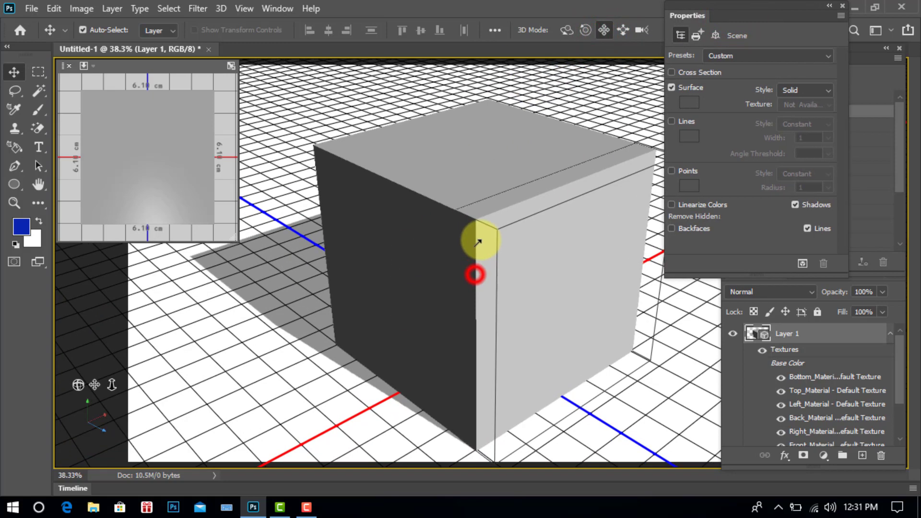
{"action": "left_click_drag", "start_coordinate": [476, 243], "coordinate": [446, 269]}
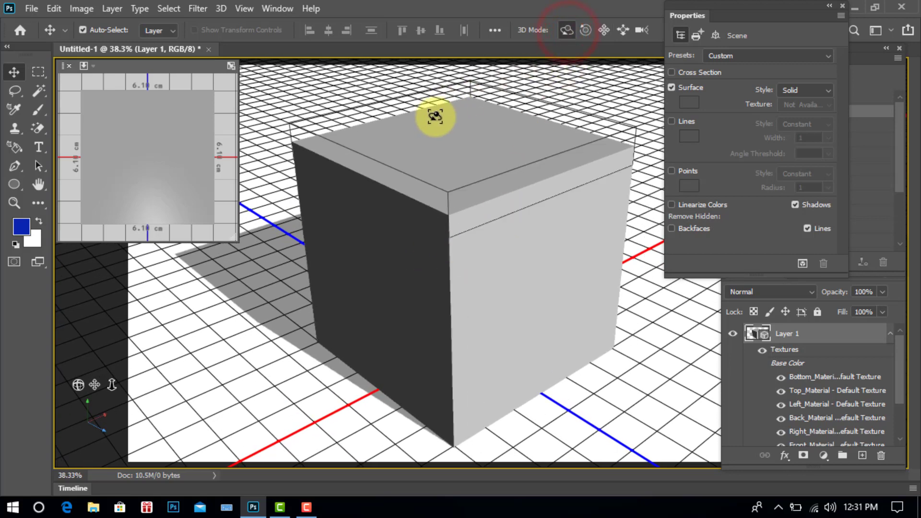
{"action": "left_click_drag", "start_coordinate": [435, 117], "coordinate": [452, 111]}
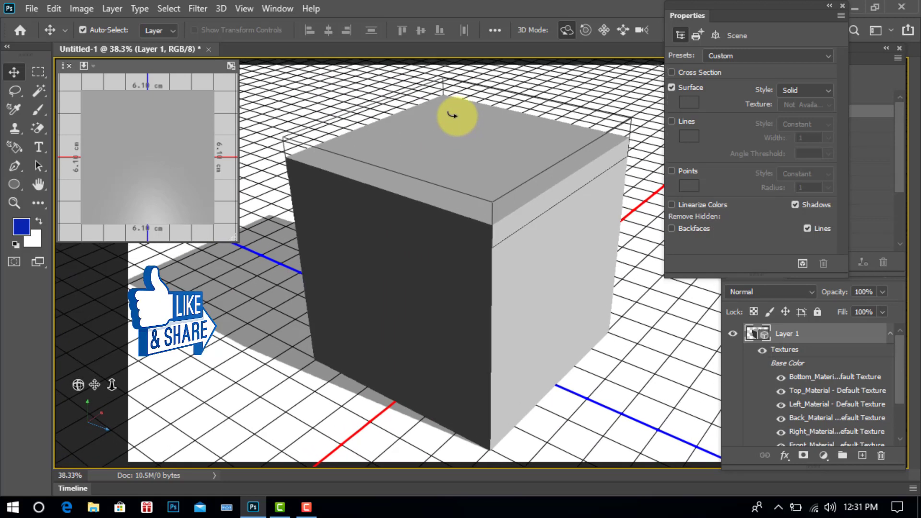
{"action": "left_click_drag", "start_coordinate": [457, 116], "coordinate": [504, 226]}
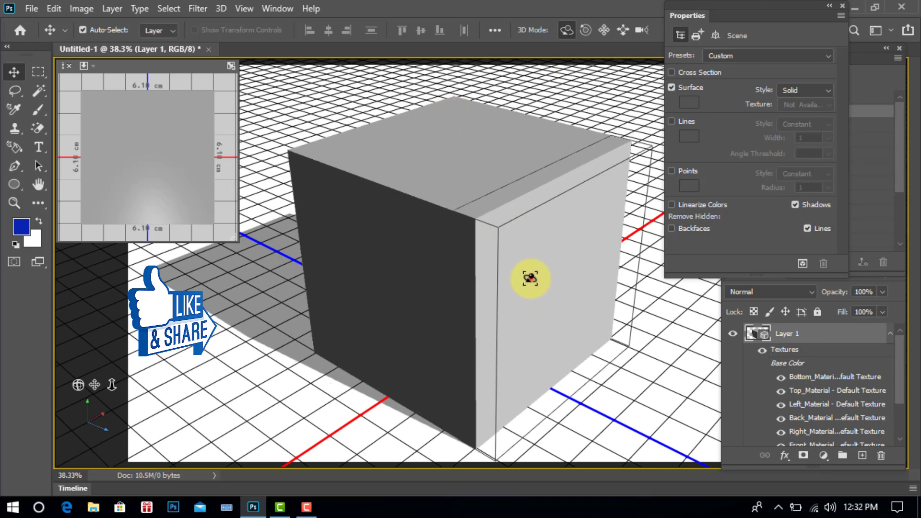
{"action": "left_click", "coordinate": [529, 279]}
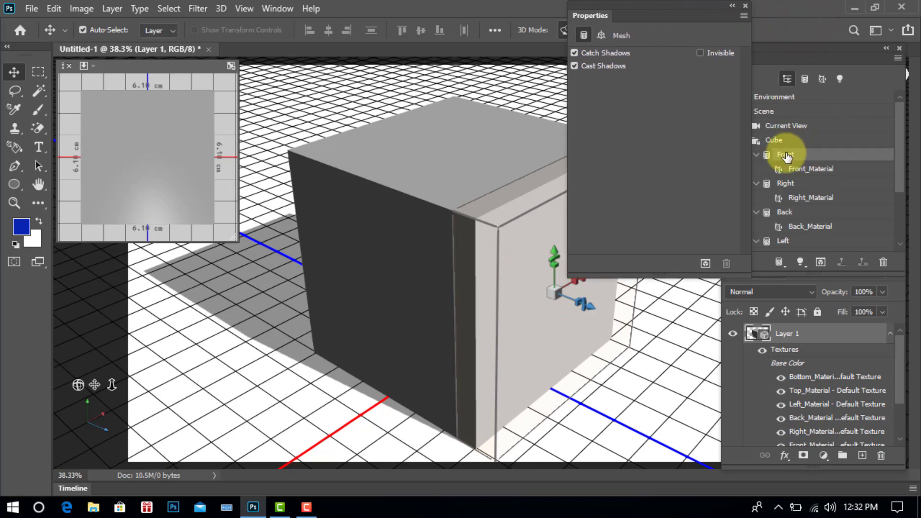
- Replace Front_Material's base color texture with wedding photo 03
{"action": "left_click", "coordinate": [812, 169]}
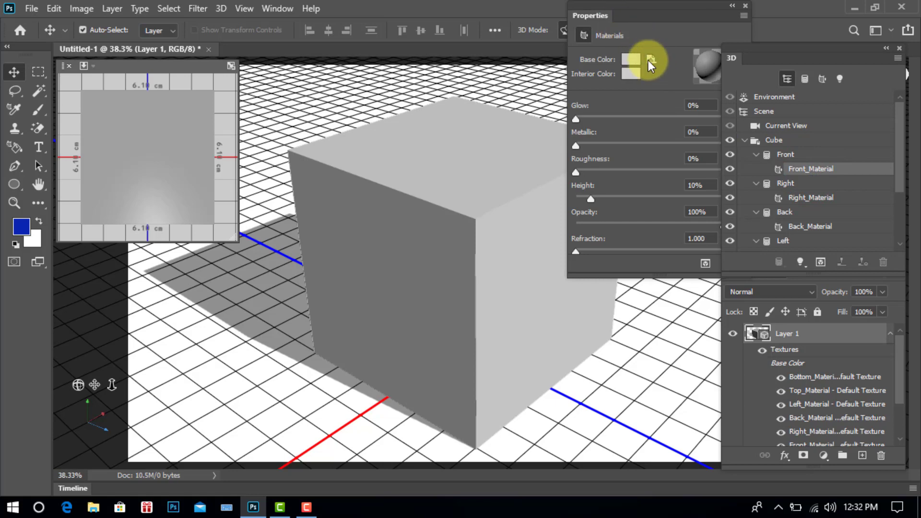
{"action": "left_click", "coordinate": [651, 60]}
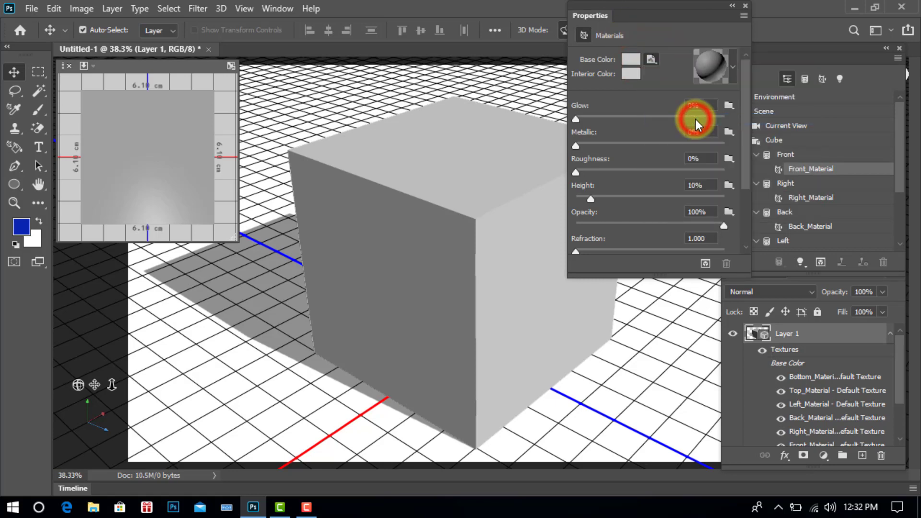
{"action": "left_click", "coordinate": [30, 8]}
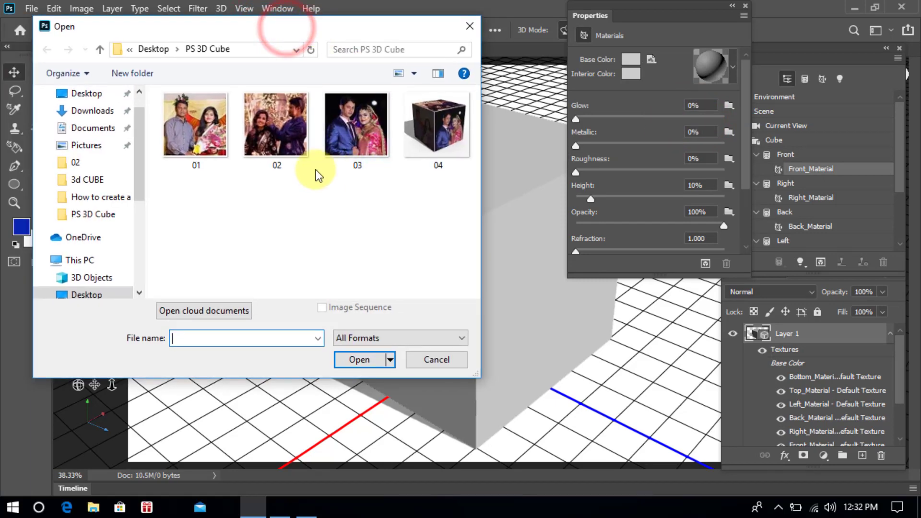
{"action": "left_click", "coordinate": [357, 123]}
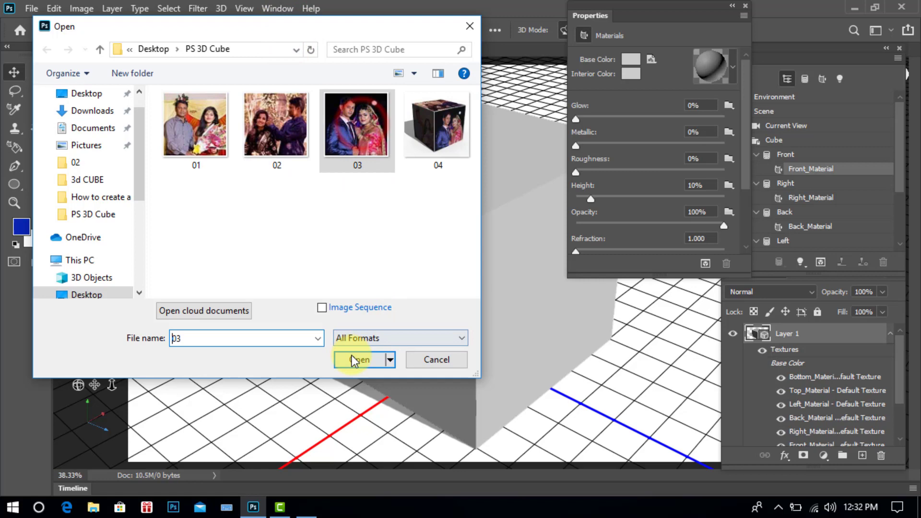
{"action": "left_click", "coordinate": [357, 360]}
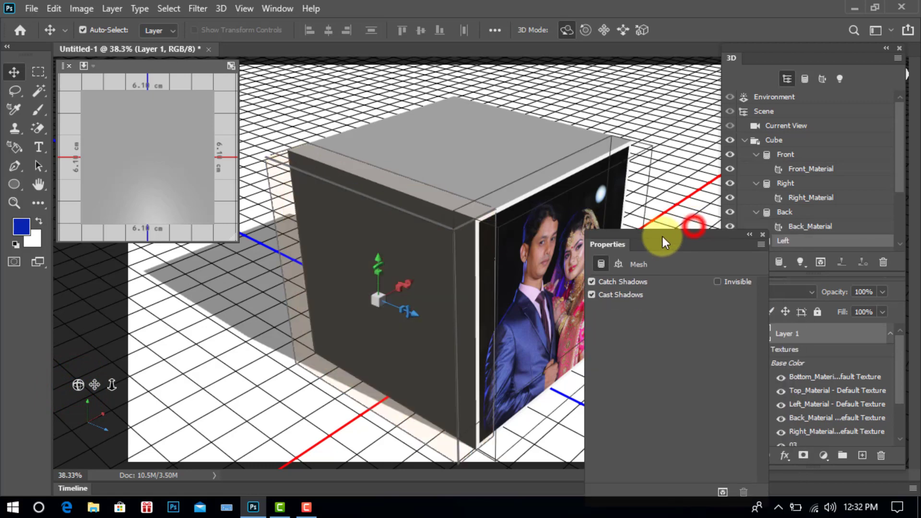
- Replace Left_Material's base color texture with wedding photo 02
{"action": "scroll", "scroll_direction": "down", "scroll_amount": 3}
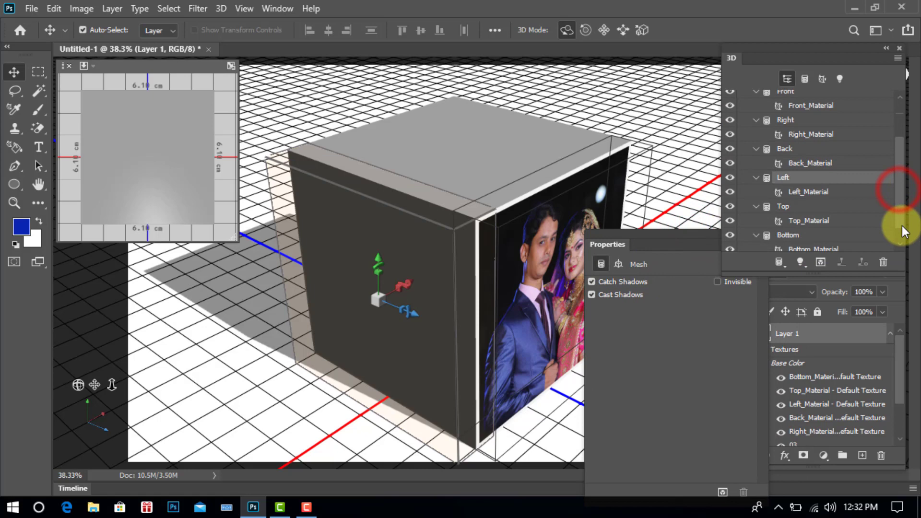
{"action": "left_click", "coordinate": [808, 192]}
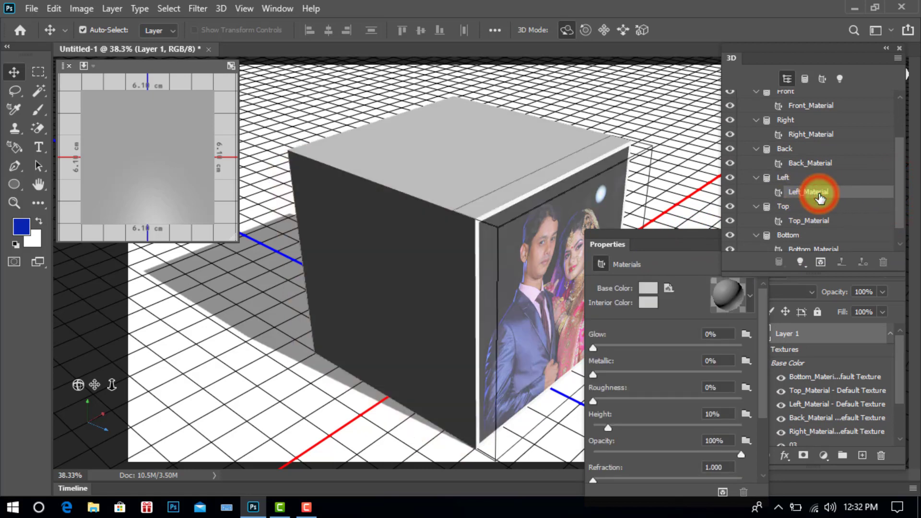
{"action": "left_click", "coordinate": [669, 292]}
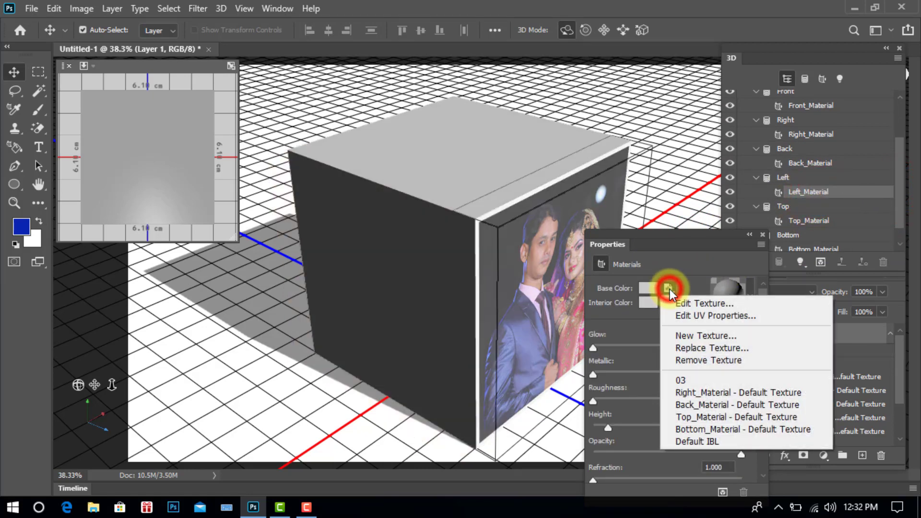
{"action": "left_click", "coordinate": [711, 347]}
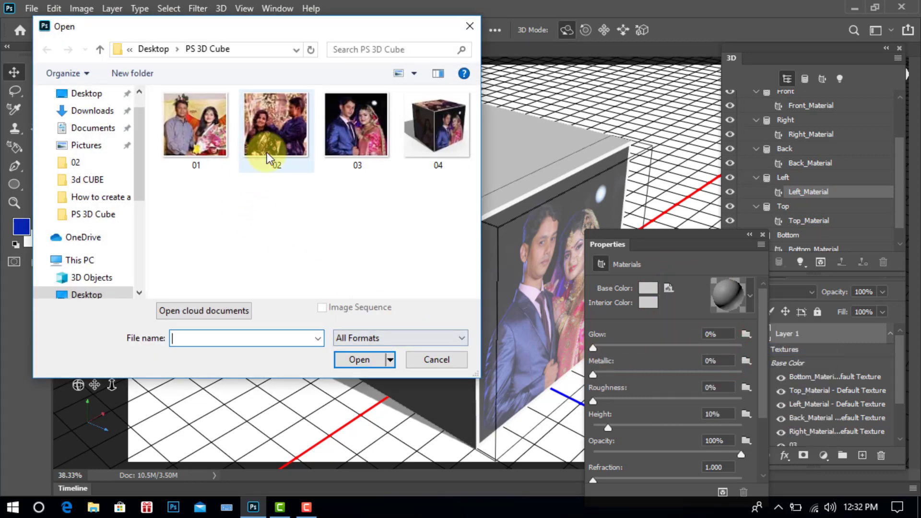
{"action": "left_click", "coordinate": [276, 124]}
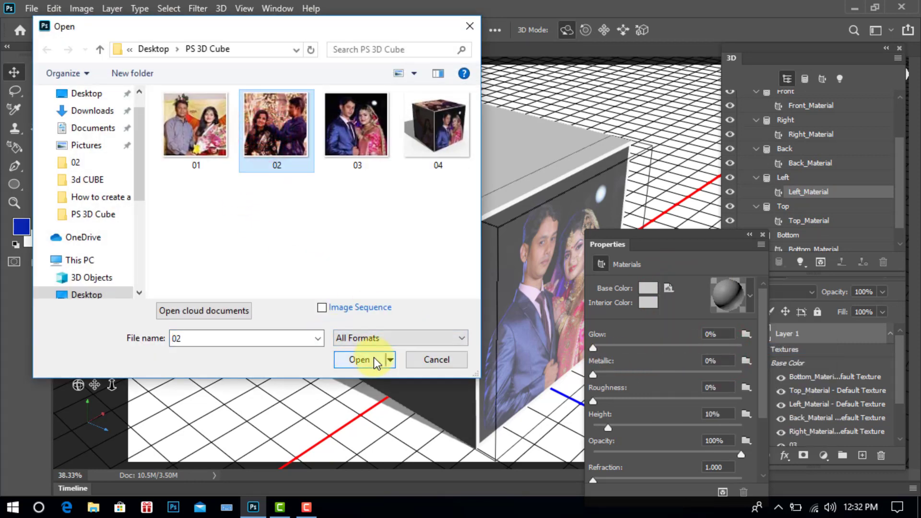
{"action": "left_click", "coordinate": [359, 360]}
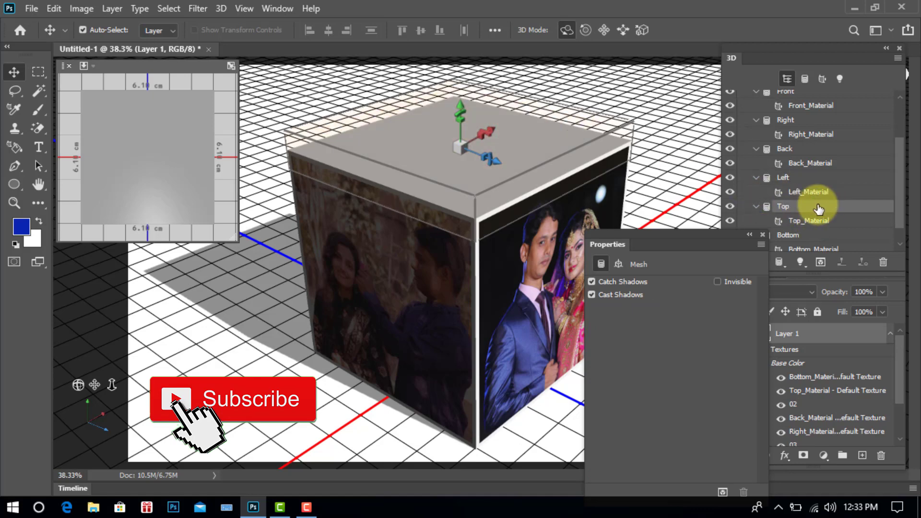
- Load wedding photo 01 as Top_Material's texture
{"action": "left_click", "coordinate": [810, 221]}
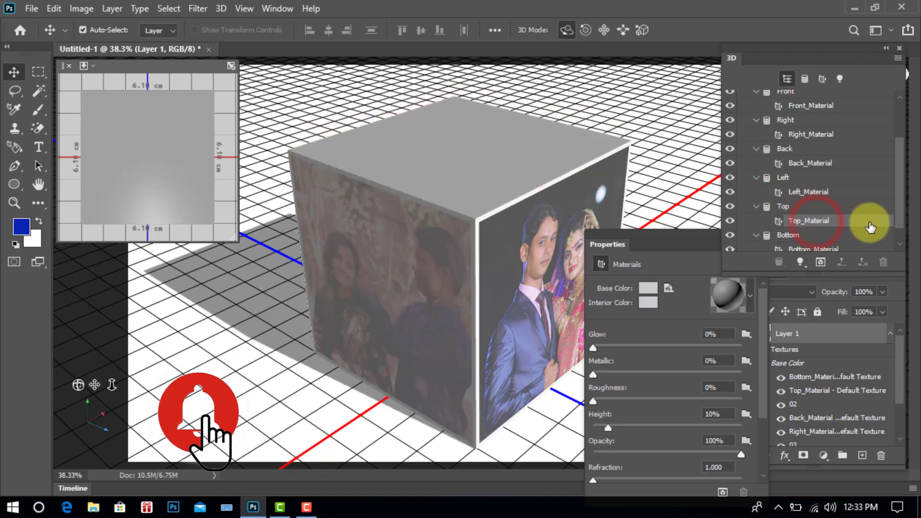
{"action": "left_click", "coordinate": [668, 289]}
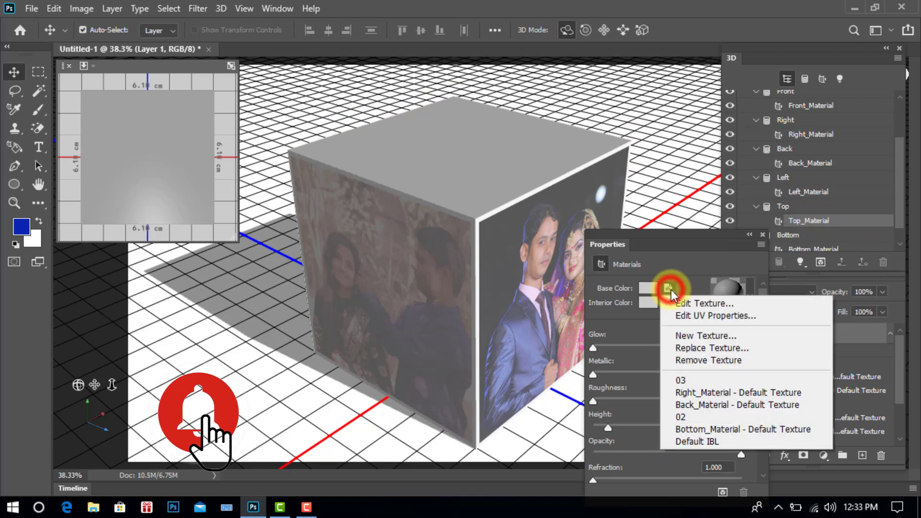
{"action": "mouse_move", "coordinate": [704, 347]}
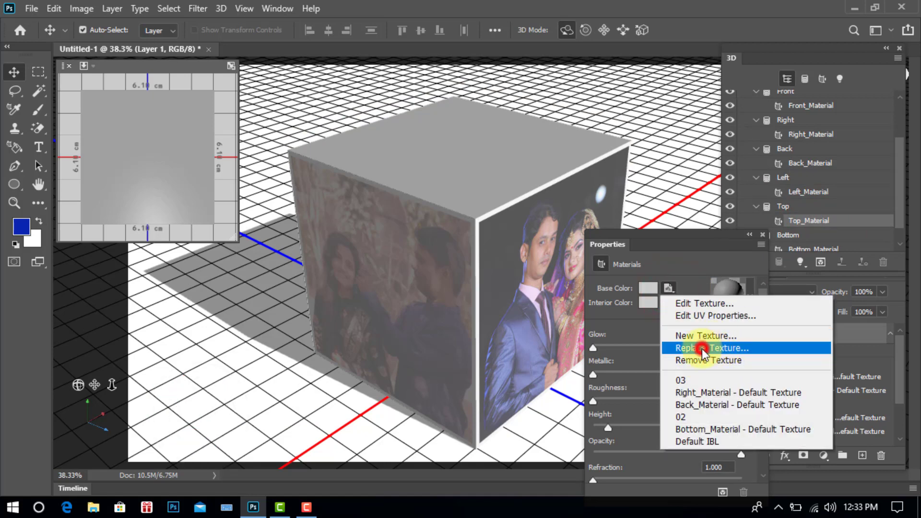
{"action": "left_click", "coordinate": [711, 347]}
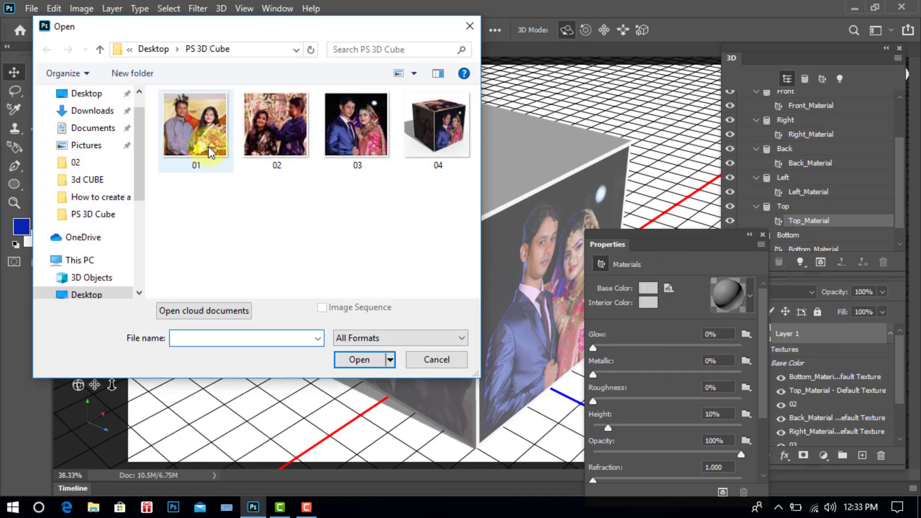
{"action": "left_click", "coordinate": [196, 124]}
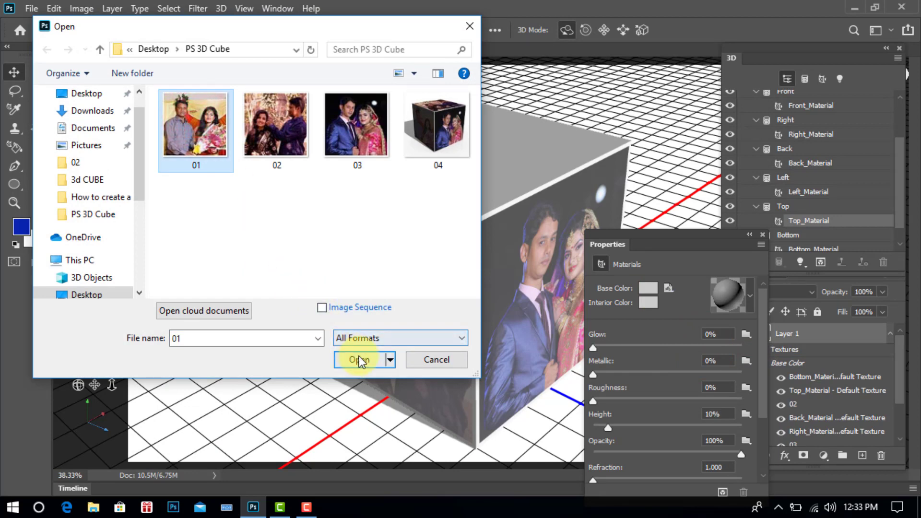
{"action": "left_click", "coordinate": [358, 360]}
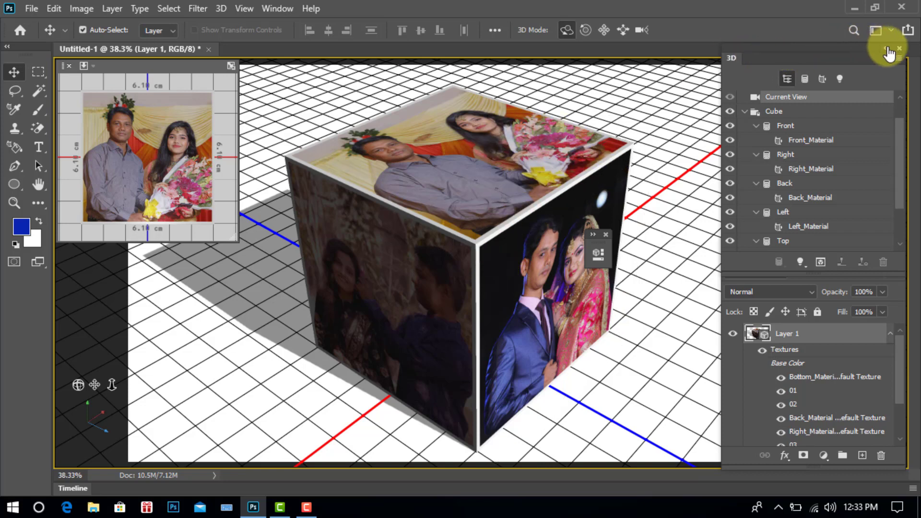
- Rasterize the cube's 3D layer into pixels and select the Background layer
{"action": "left_click", "coordinate": [898, 49]}
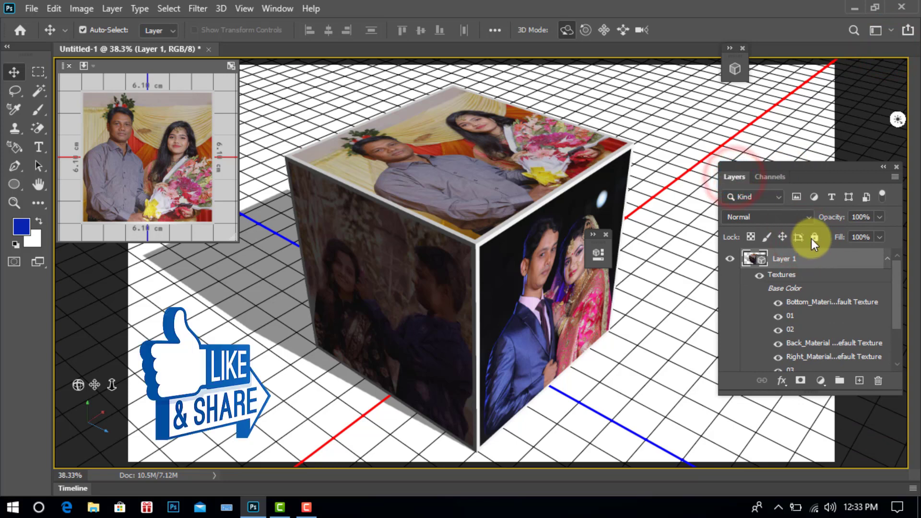
{"action": "right_click", "coordinate": [784, 258]}
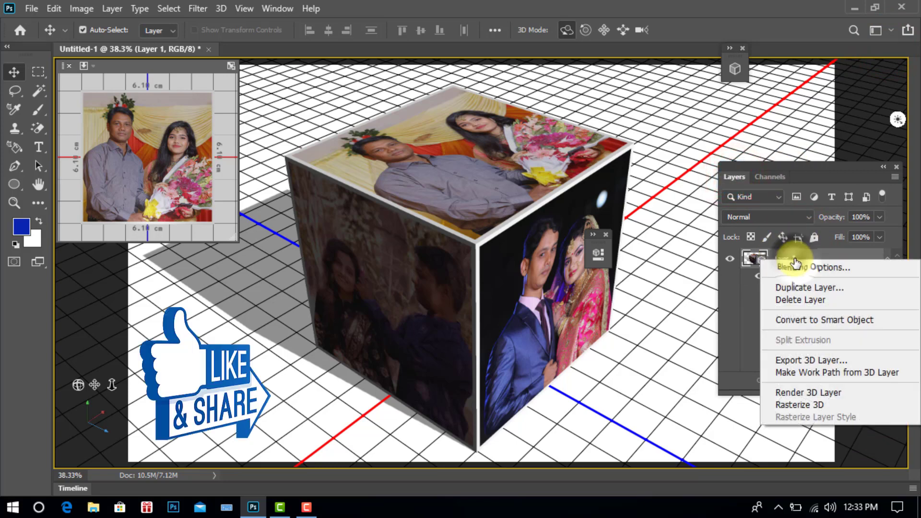
{"action": "mouse_move", "coordinate": [810, 405]}
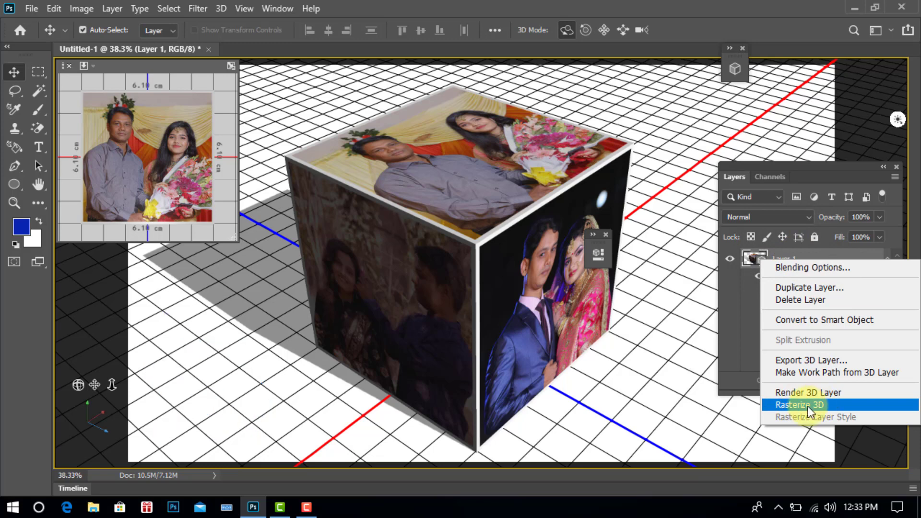
{"action": "left_click", "coordinate": [797, 405]}
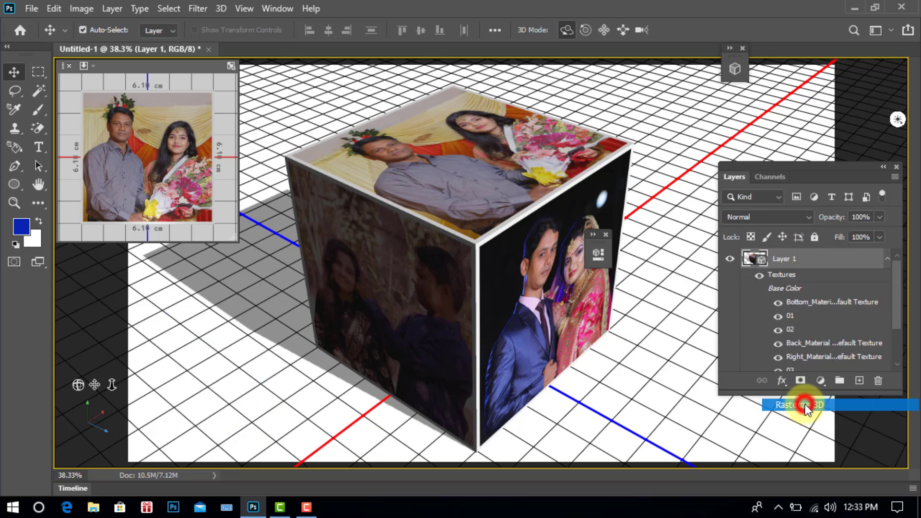
{"action": "left_click", "coordinate": [800, 405]}
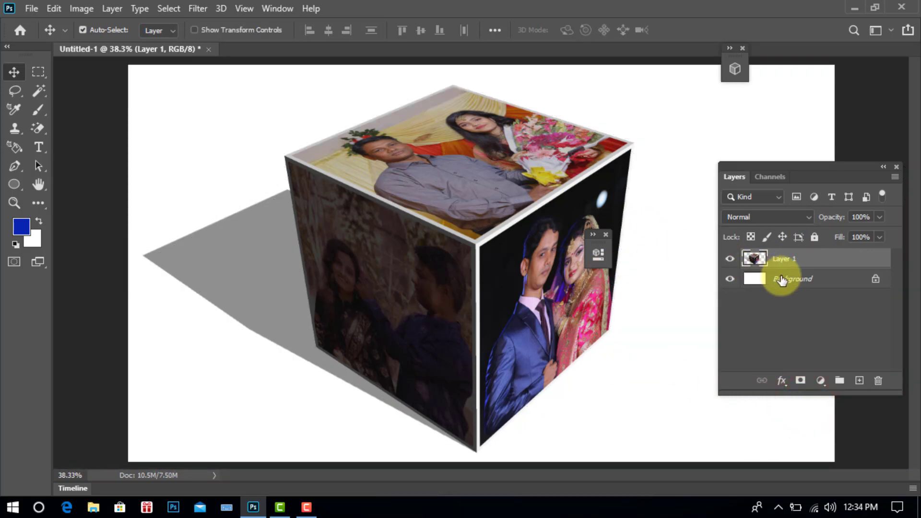
{"action": "left_click", "coordinate": [800, 279]}
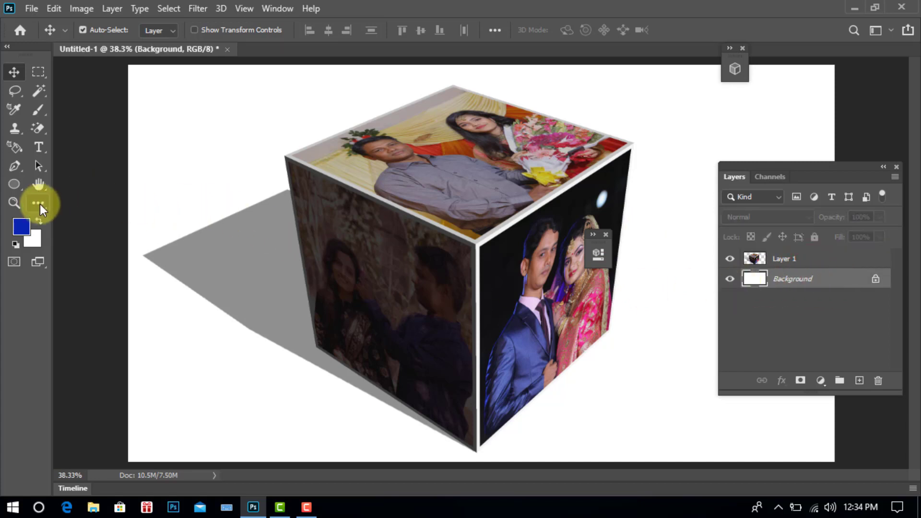
- With the Gradient Tool, choose the Pink_09 preset from the Pinks group
{"action": "left_click", "coordinate": [39, 202]}
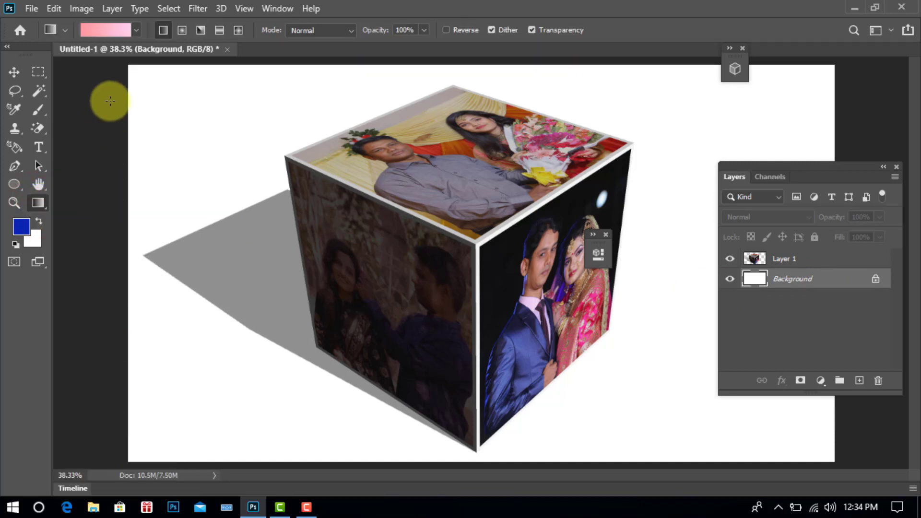
{"action": "left_click", "coordinate": [106, 29]}
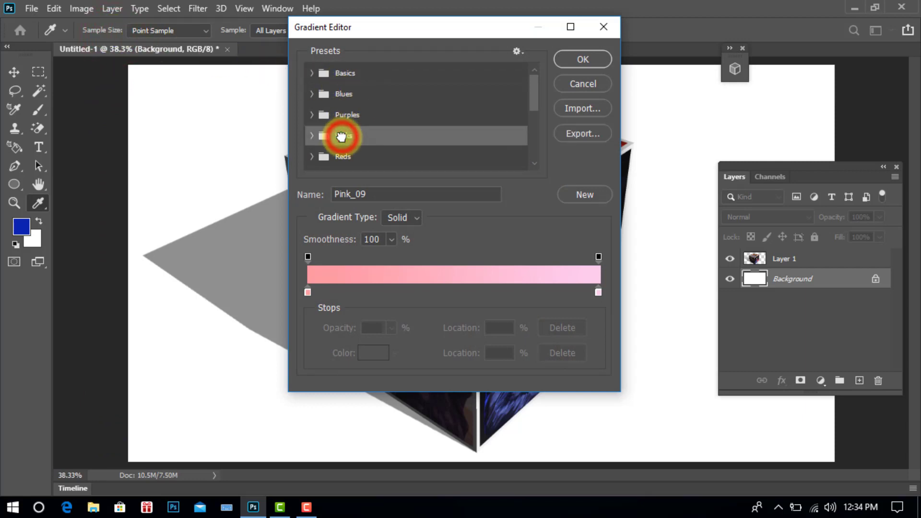
{"action": "left_click", "coordinate": [343, 135]}
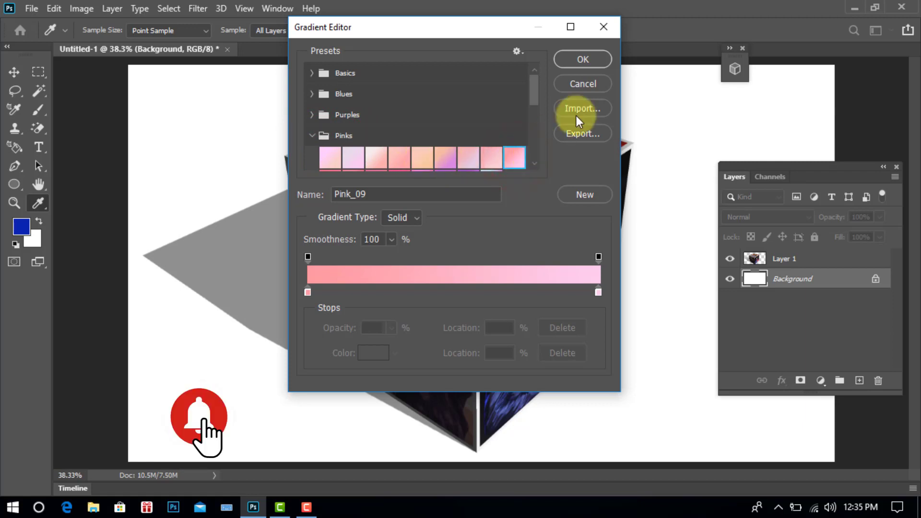
{"action": "left_click", "coordinate": [581, 59]}
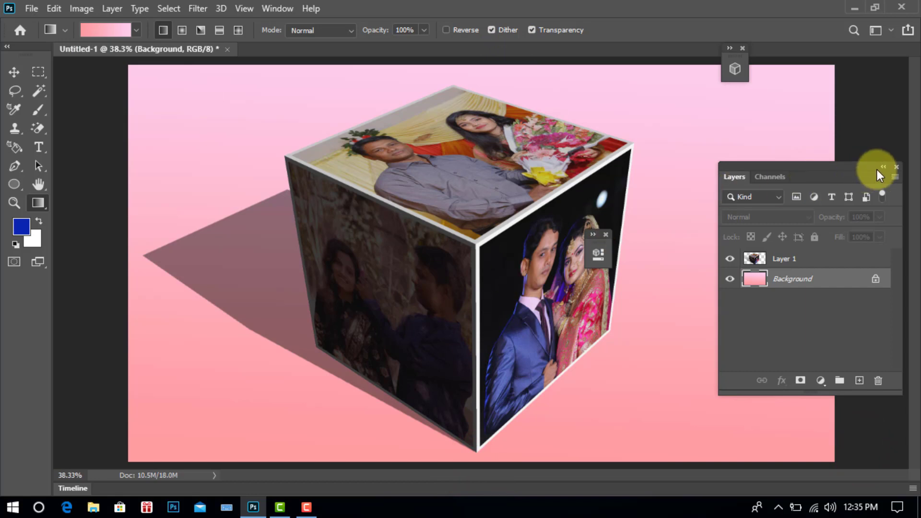
- Start saving the document and choose to save it on this computer rather than the cloud
{"action": "left_click", "coordinate": [881, 169]}
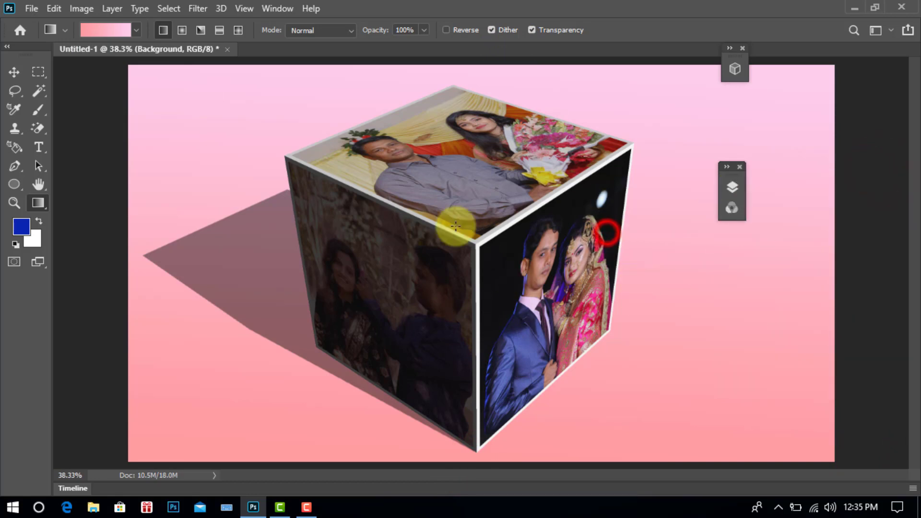
{"action": "left_click", "coordinate": [31, 8]}
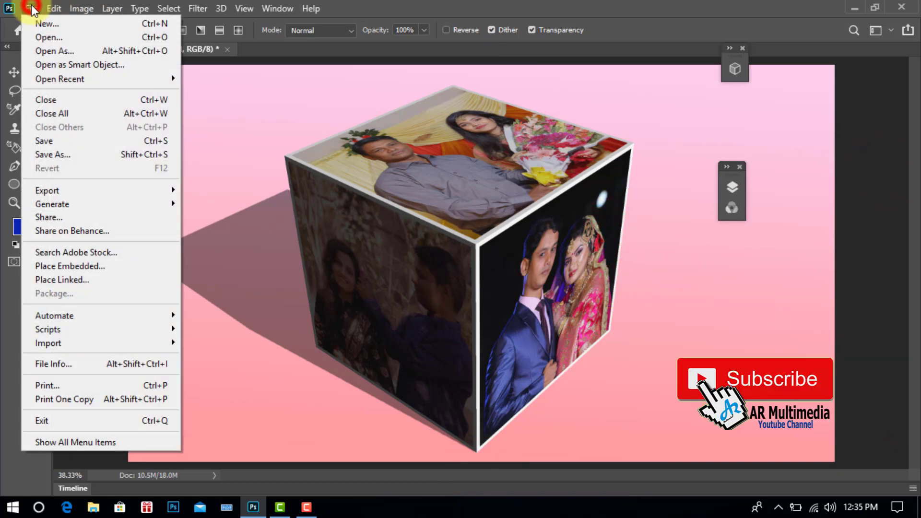
{"action": "left_click", "coordinate": [43, 141]}
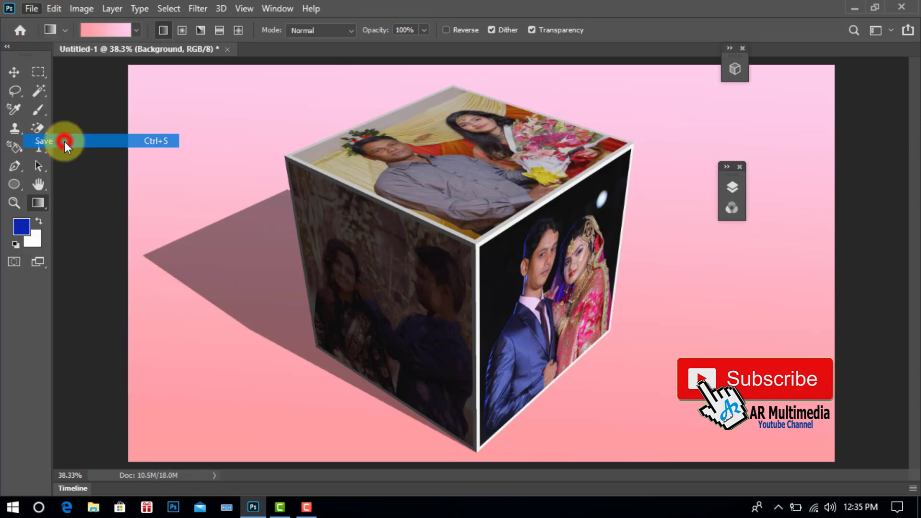
{"action": "left_click", "coordinate": [43, 141]}
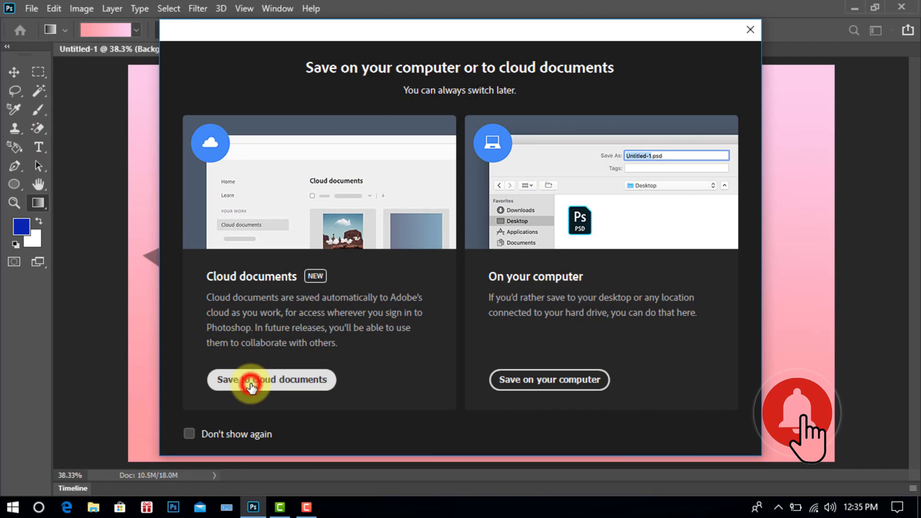
{"action": "left_click", "coordinate": [272, 380]}
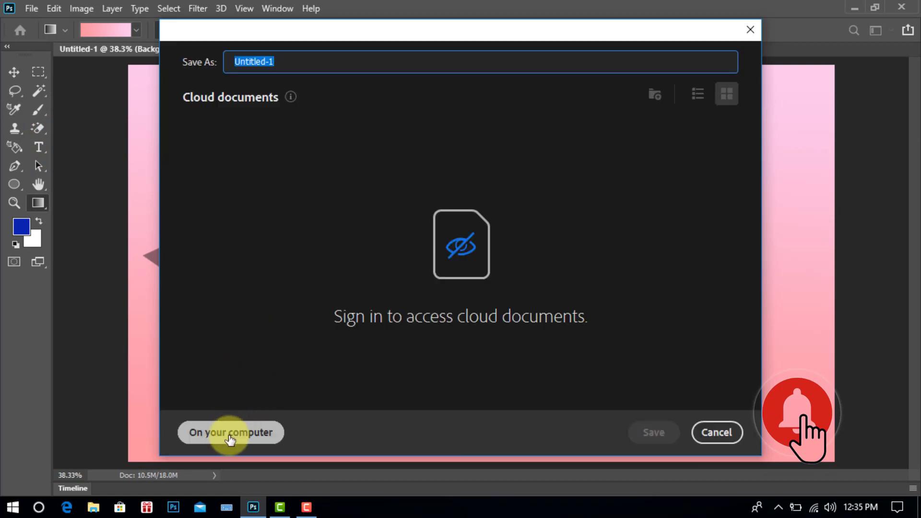
{"action": "left_click", "coordinate": [230, 433]}
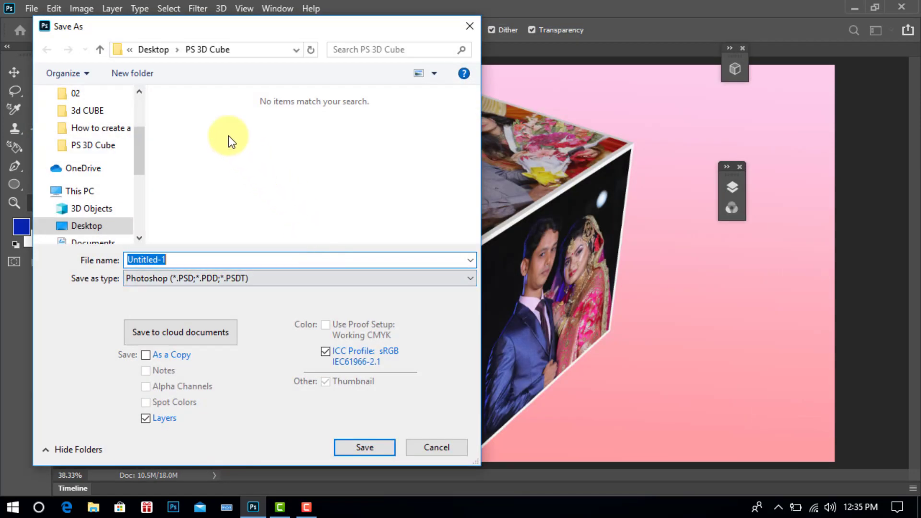
- Name the file '3D Cube design' in the PS 3D Cube folder for saving as JPEG
{"action": "left_click", "coordinate": [85, 226]}
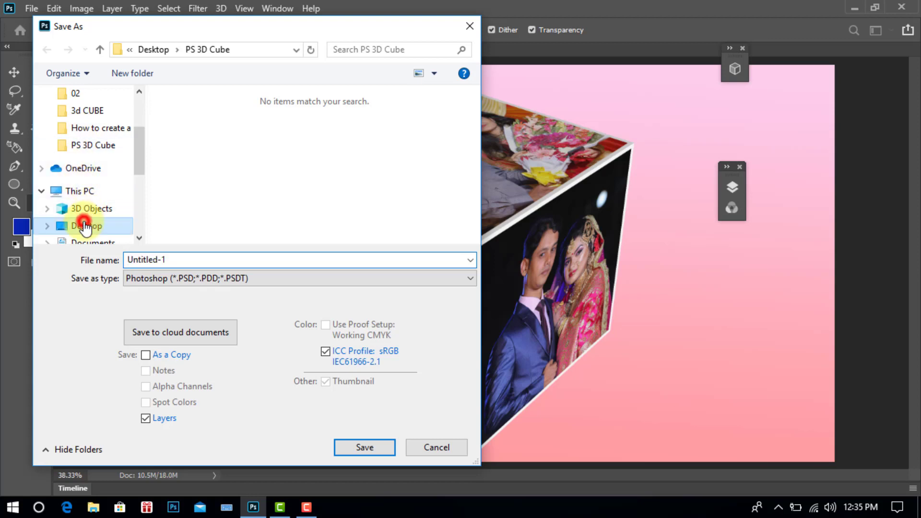
{"action": "left_click", "coordinate": [86, 226]}
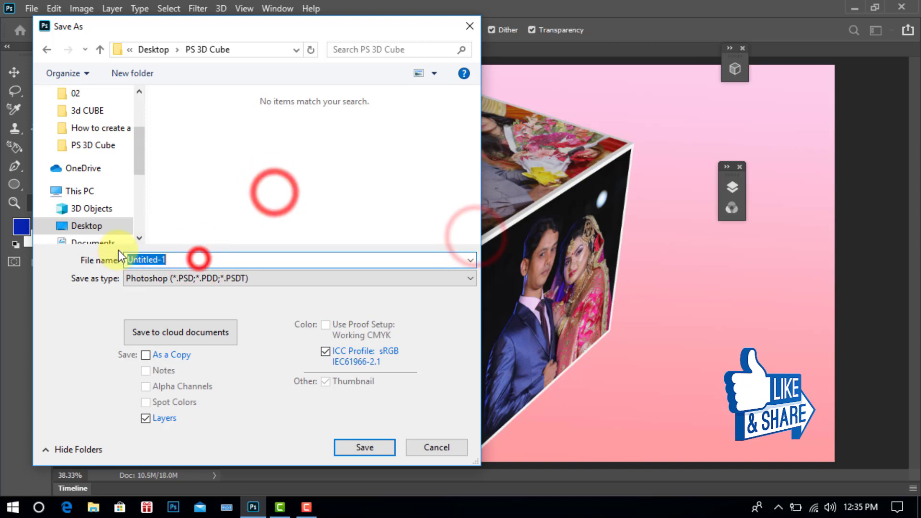
{"action": "type", "text": "3D Cube design"}
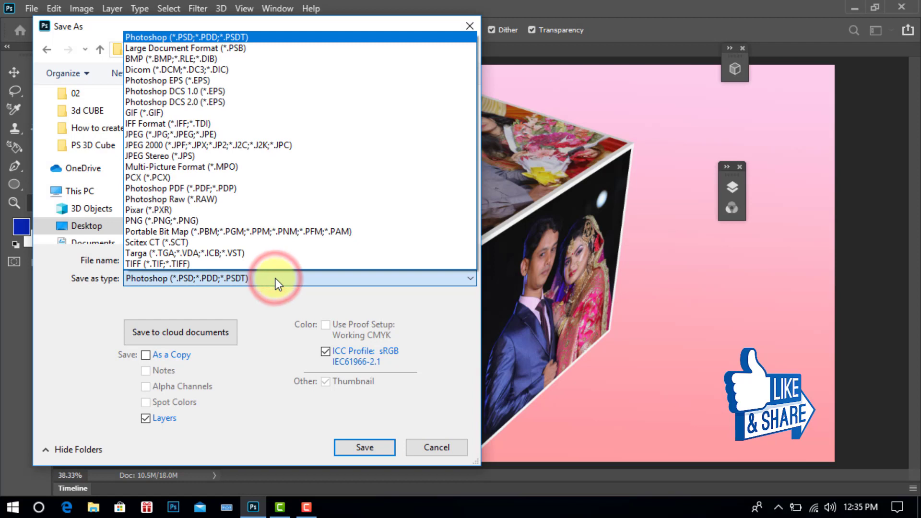
{"action": "mouse_move", "coordinate": [184, 124]}
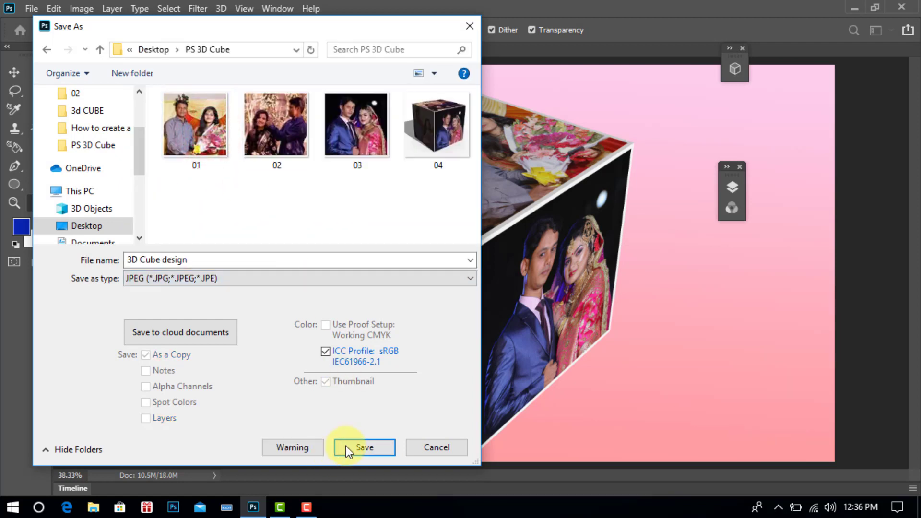
- Save the JPEG with Quality 12 (Maximum) in the JPEG Options
{"action": "left_click", "coordinate": [363, 447]}
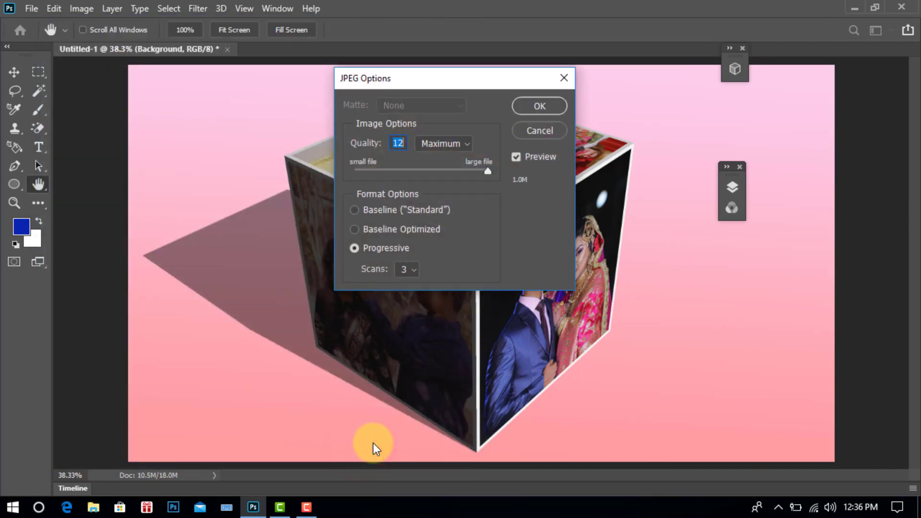
{"action": "left_click_drag", "start_coordinate": [487, 171], "coordinate": [413, 170]}
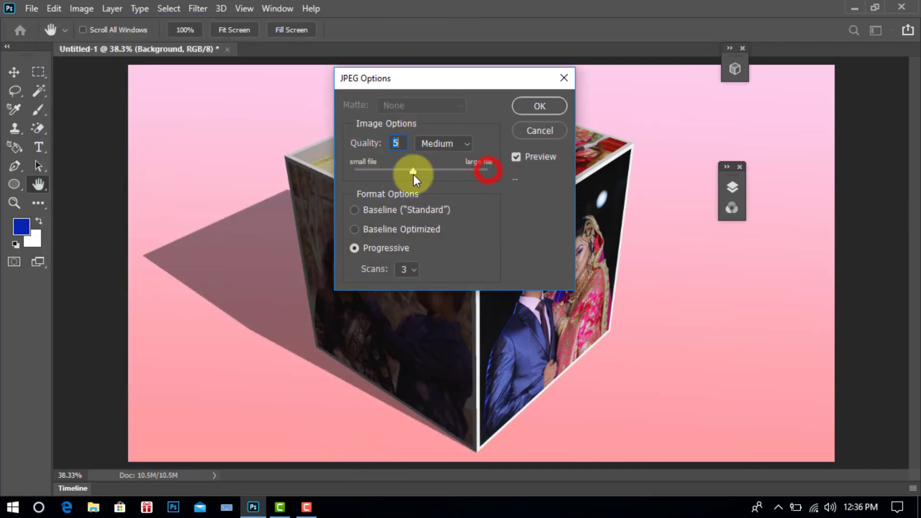
{"action": "left_click_drag", "start_coordinate": [413, 171], "coordinate": [487, 170]}
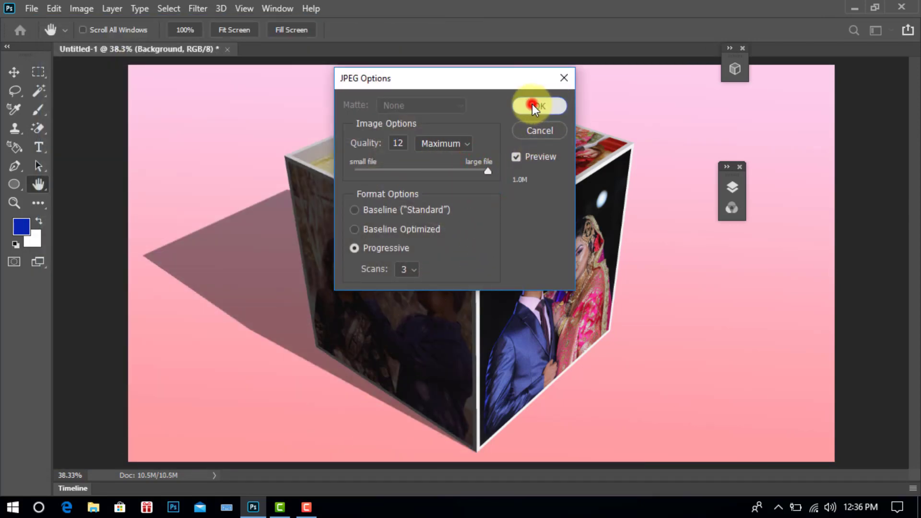
{"action": "left_click", "coordinate": [537, 105]}
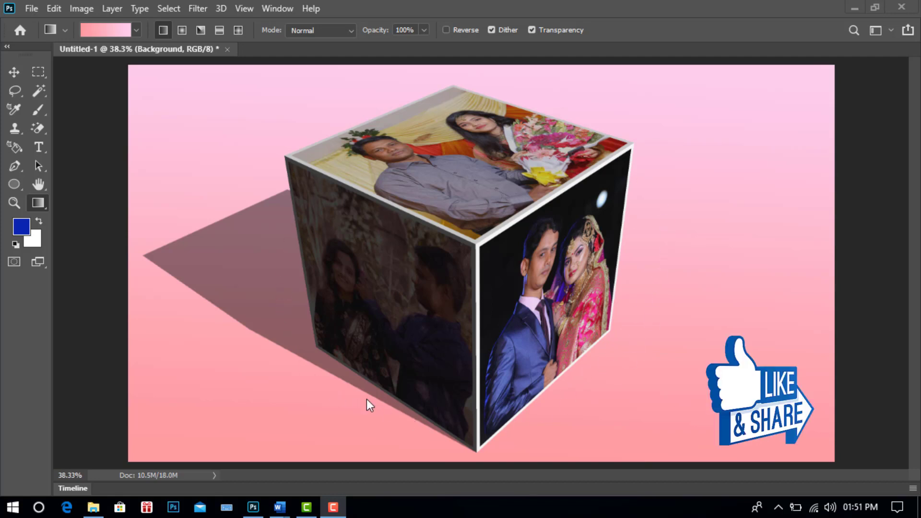
{"action": "mouse_move", "coordinate": [664, 263]}
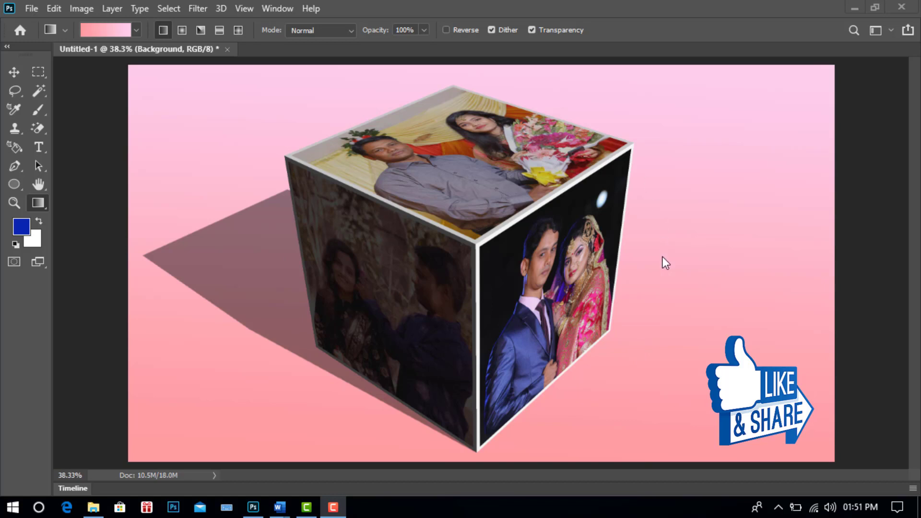